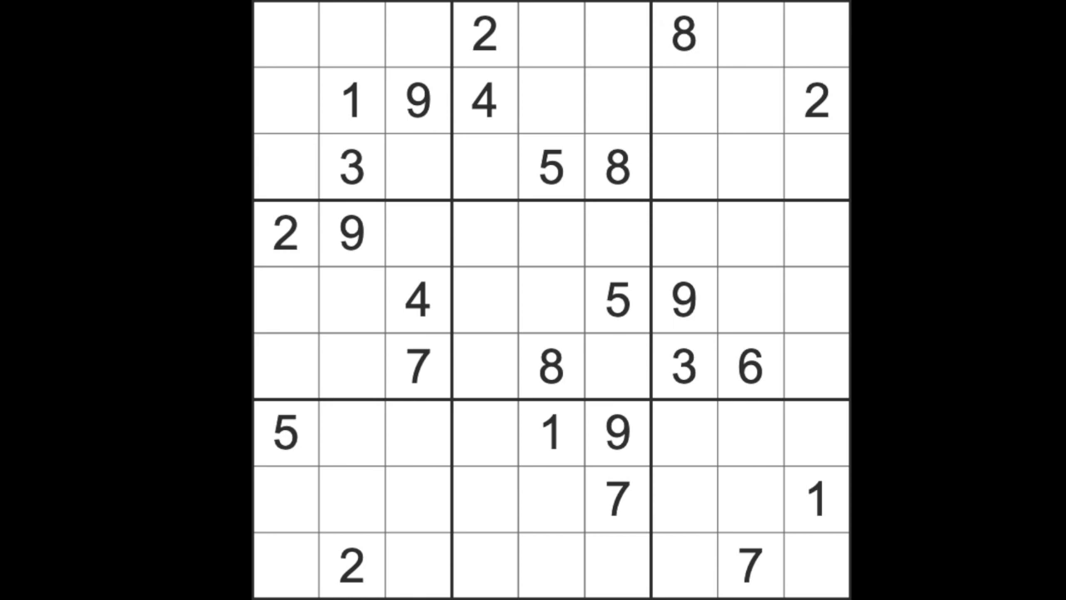
mouse_move(403, 275)
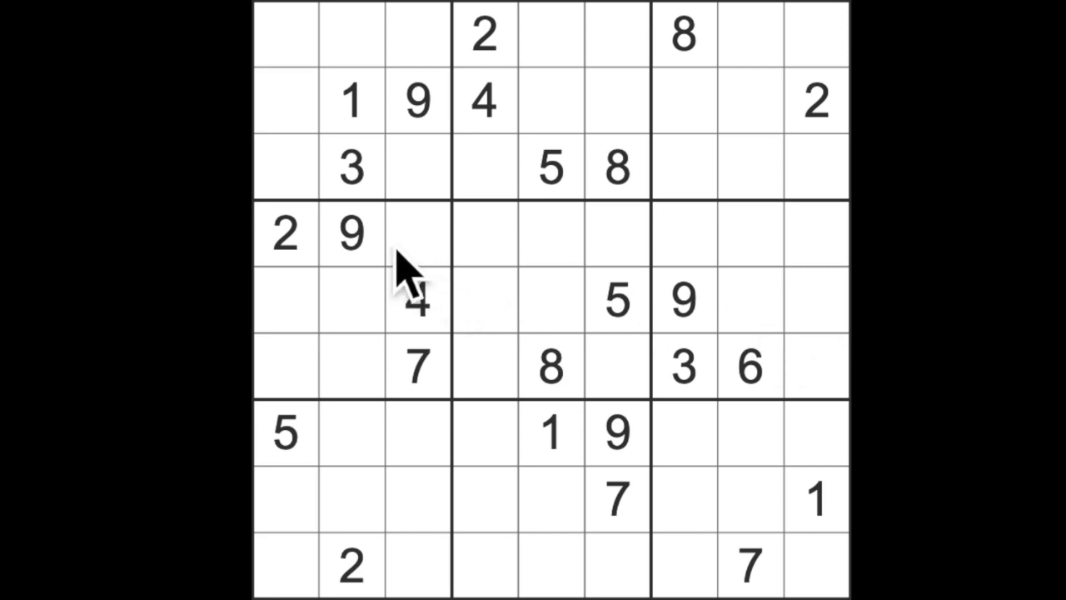
Enter a 9 at row 6, column 4 and 2s at r5c8, r6c6, r8c5 and r7c7
left_click(616, 429)
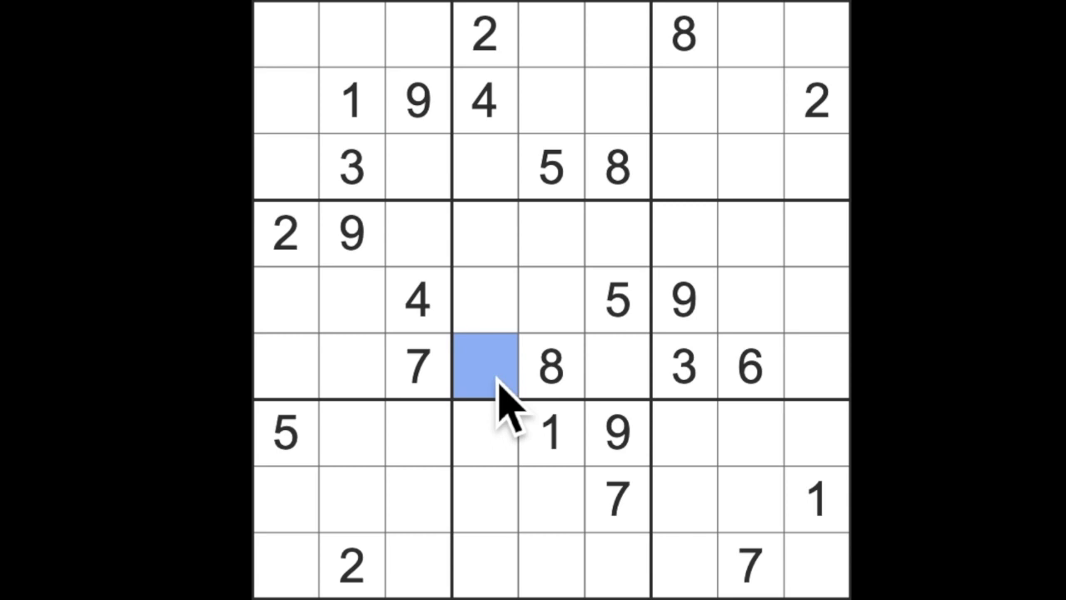
type("9")
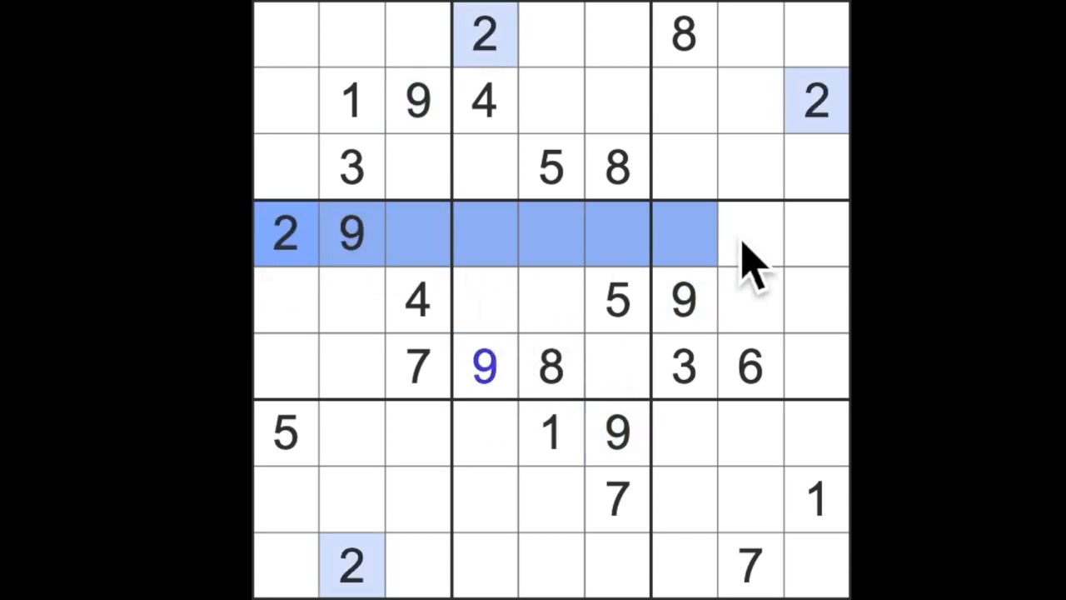
left_click(750, 300)
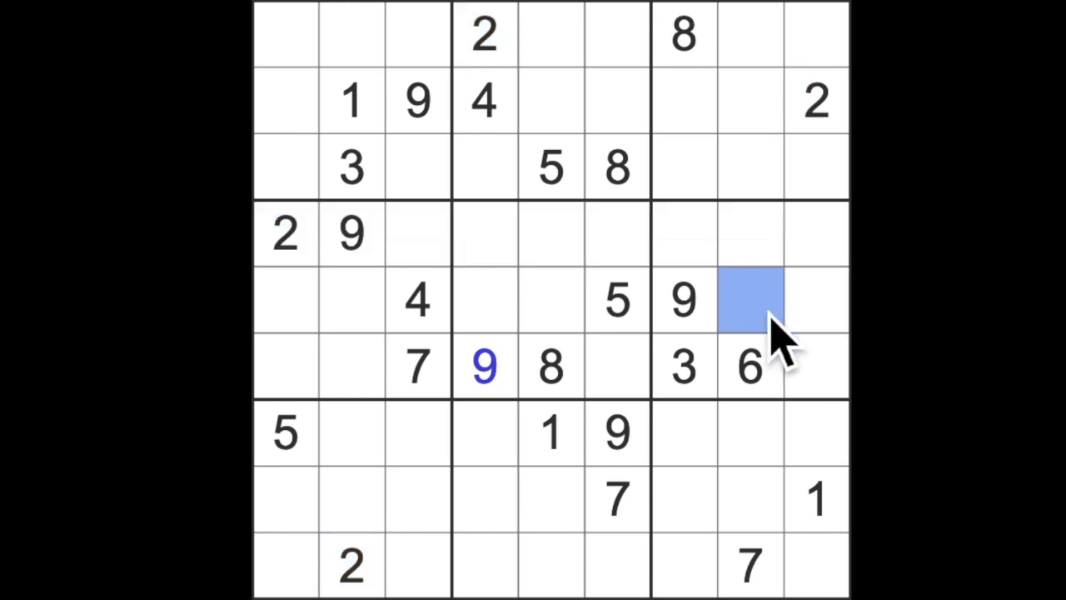
type("2")
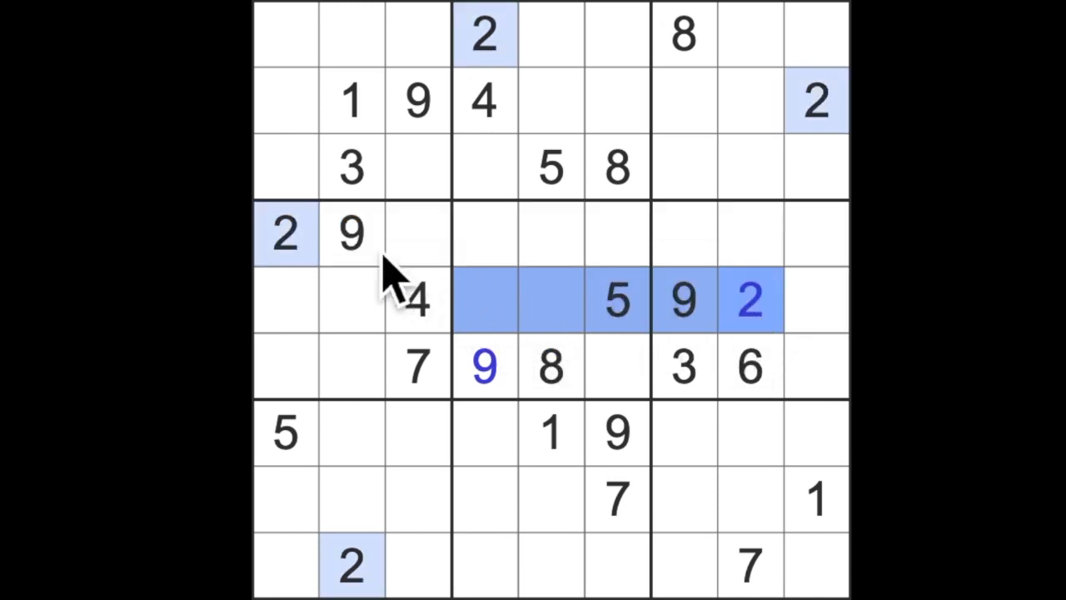
left_click(617, 366)
type("2")
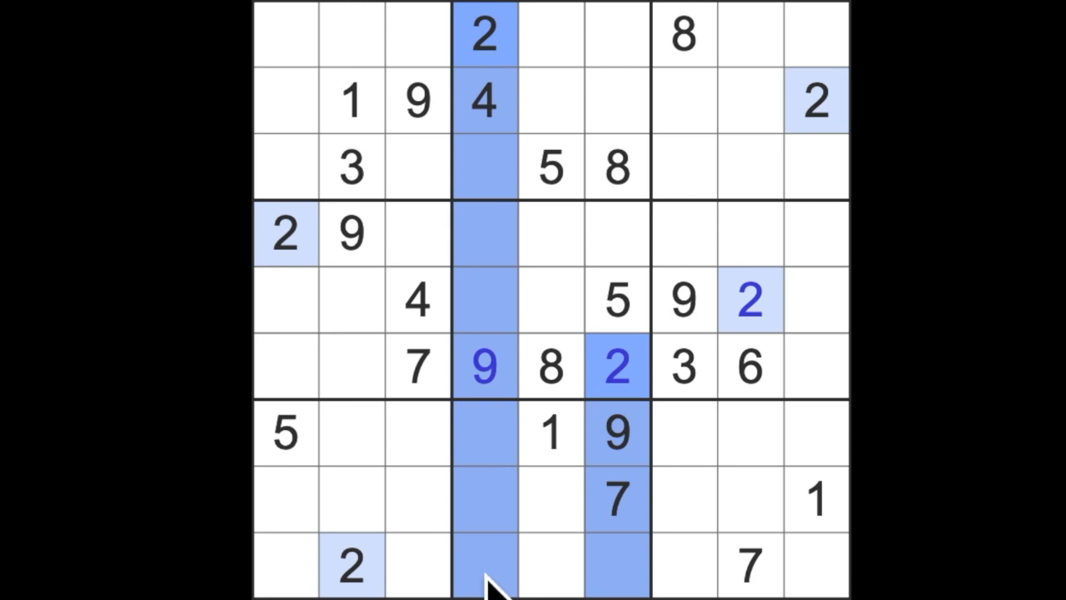
left_click(550, 500)
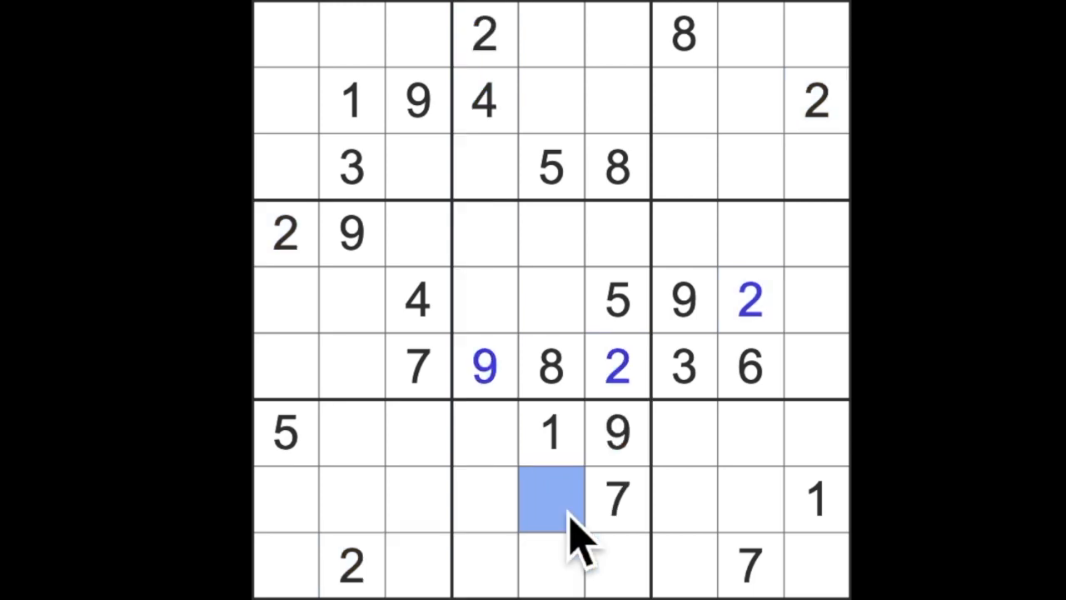
left_click(550, 500)
type("2")
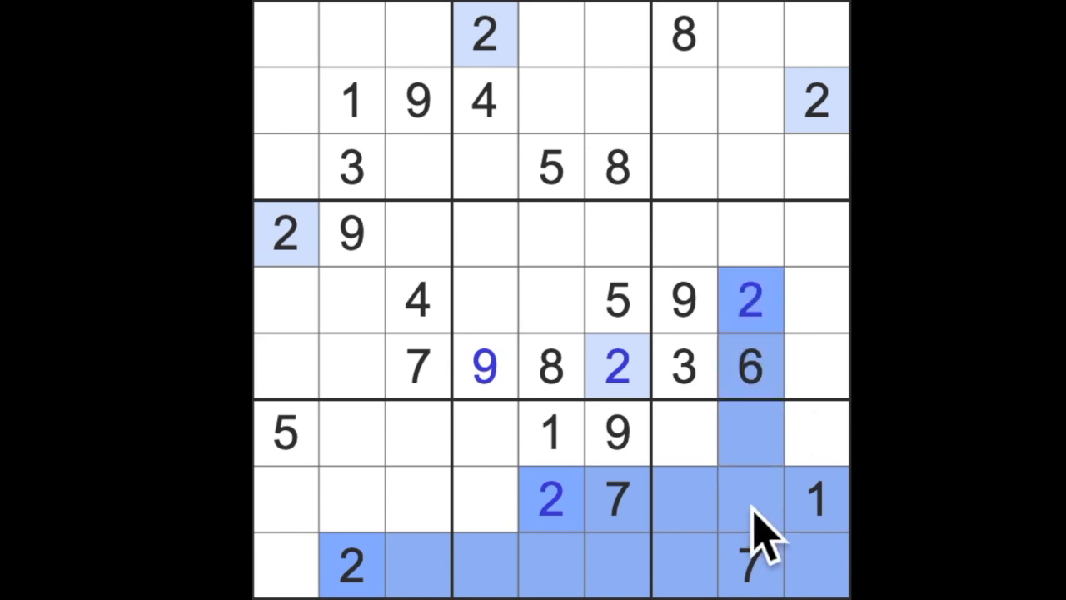
left_click(685, 433)
type("2")
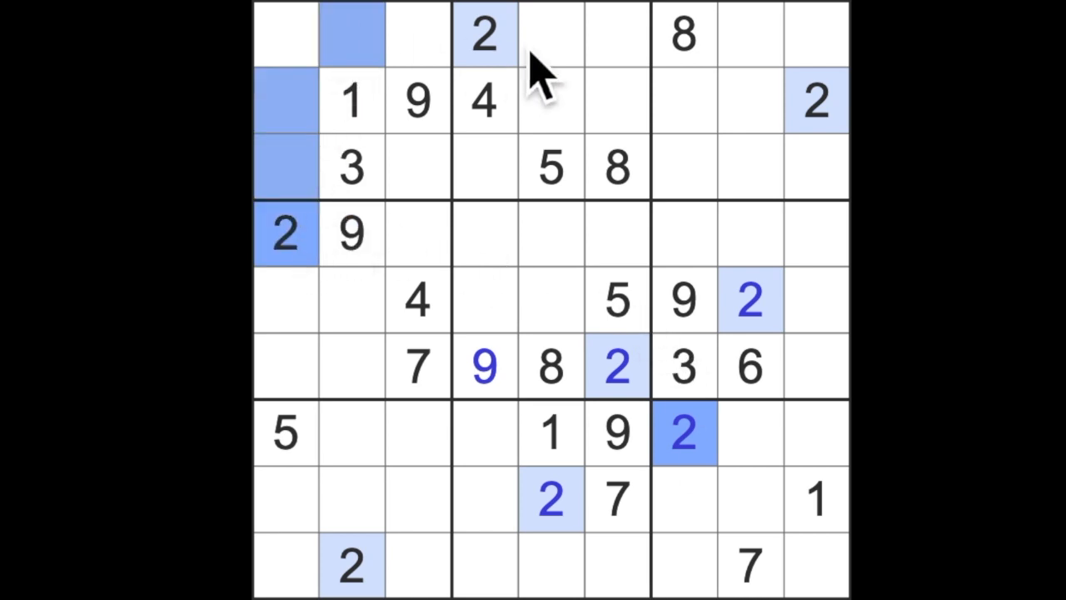
left_click(418, 167)
type("2")
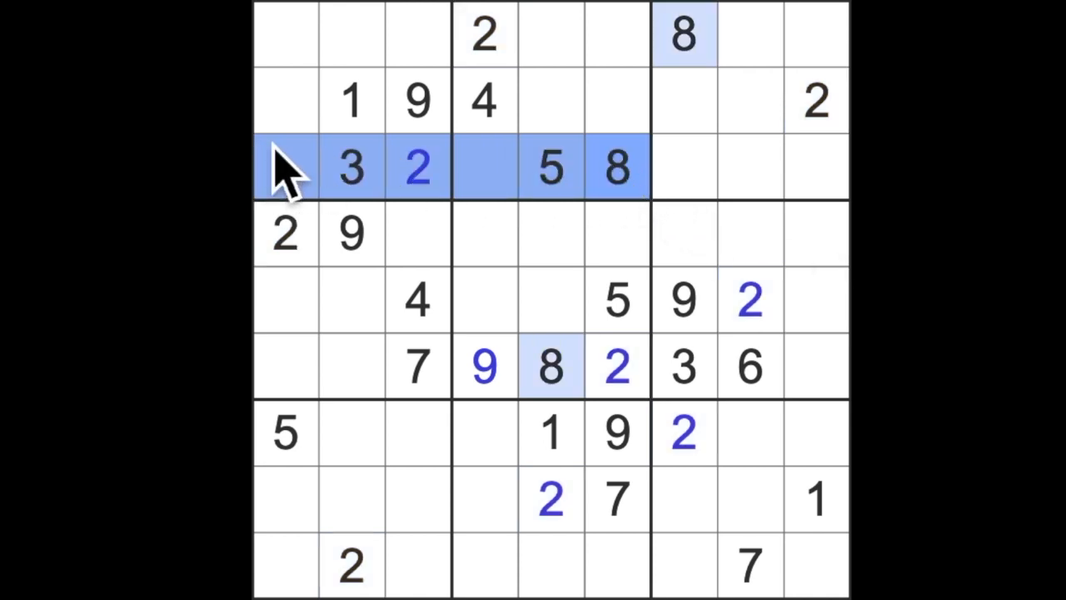
Place an 8 at row 2, column 1 and 1s at r9c3 and r1c6
left_click(285, 100)
type("8")
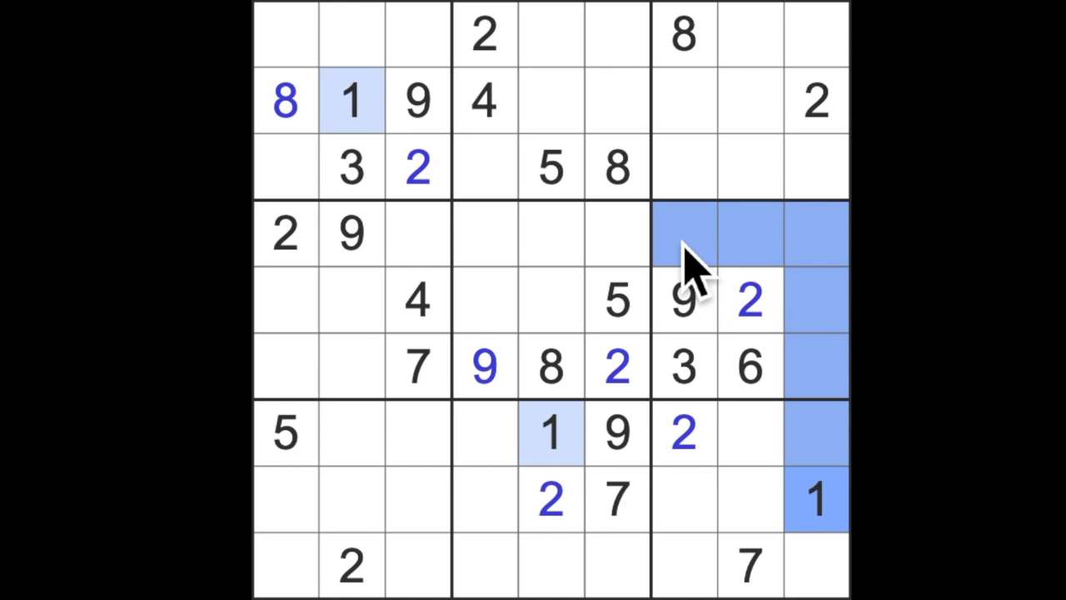
mouse_move(528, 333)
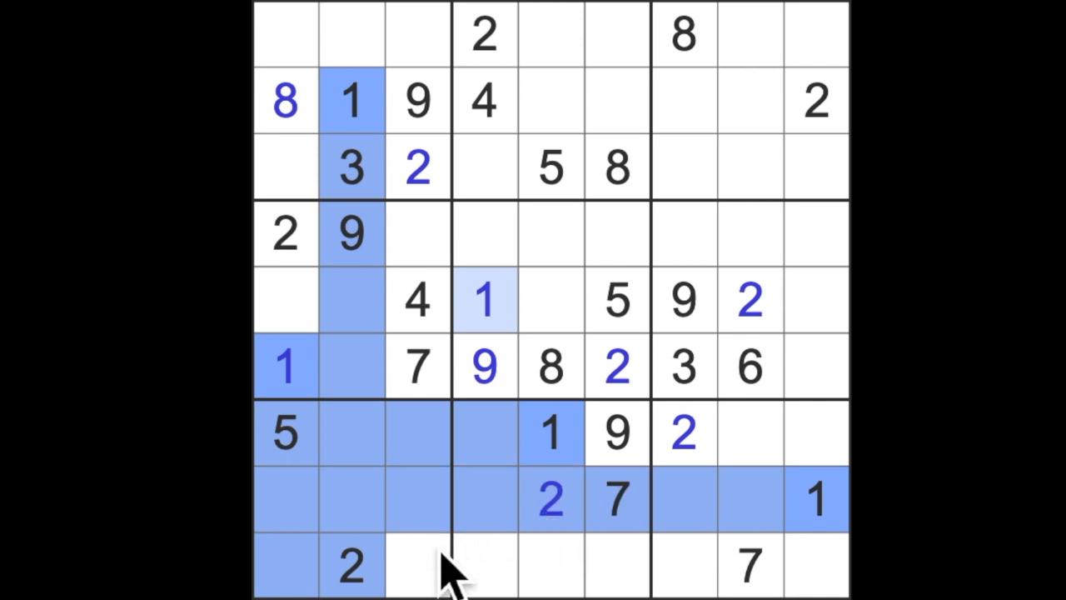
left_click(418, 565)
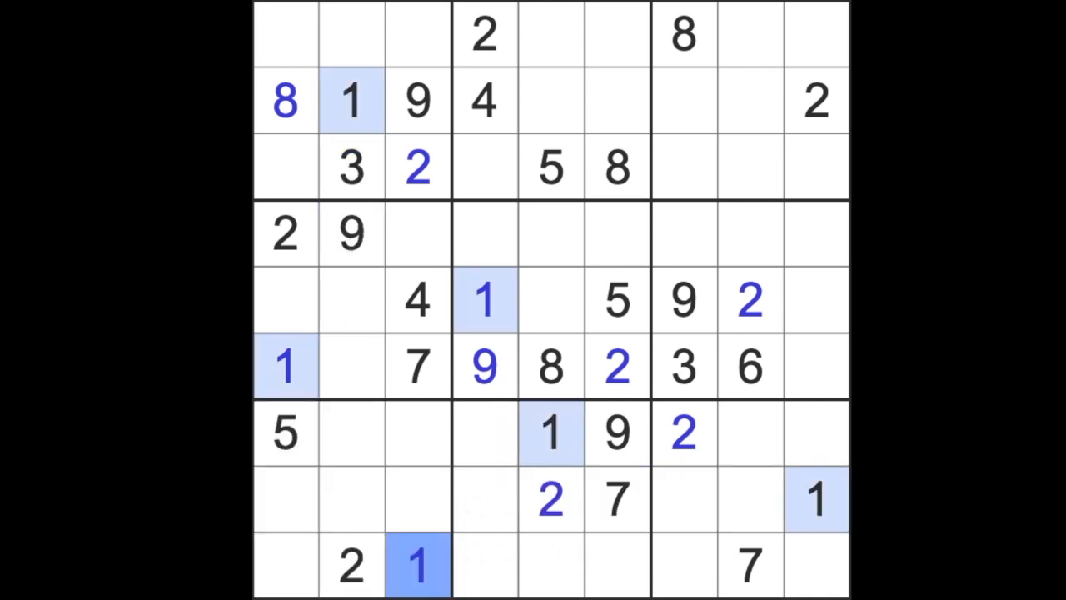
left_click(549, 92)
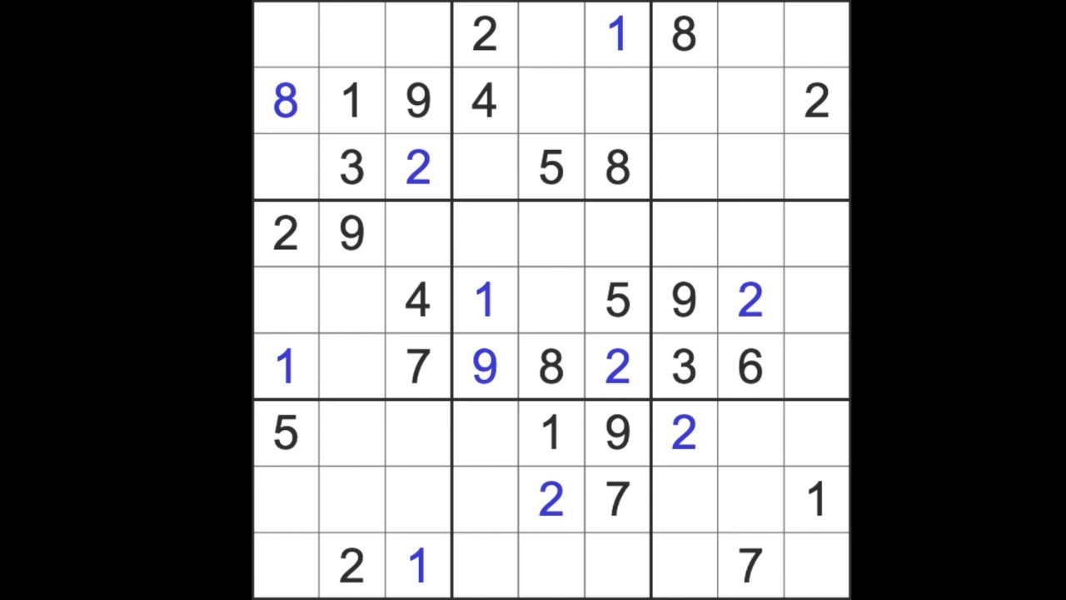
left_click(484, 101)
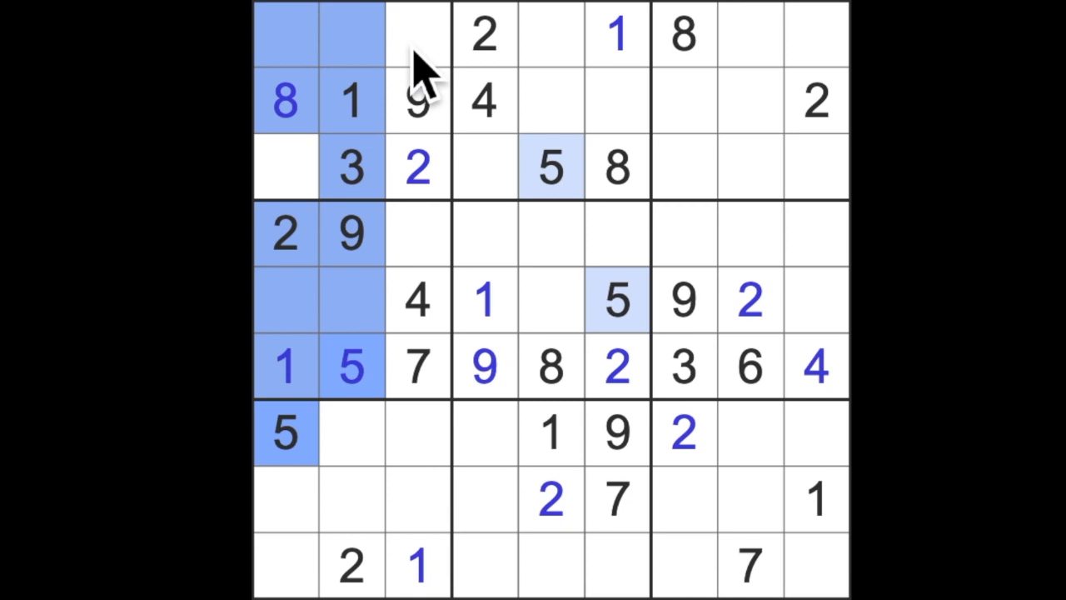
Place a 5 in row 1, column 3
left_click(417, 33)
type("5")
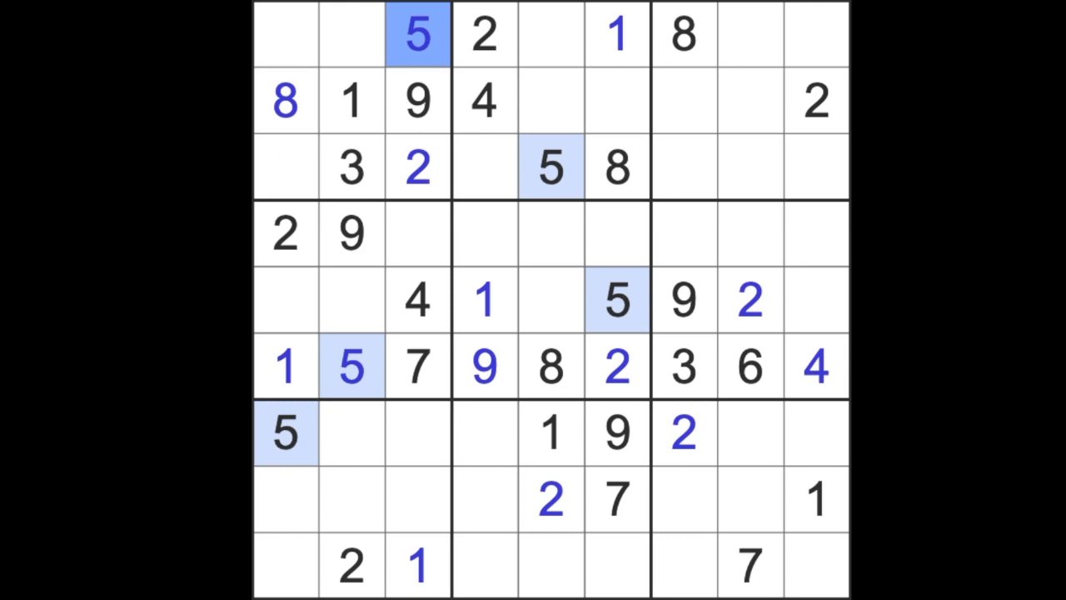
mouse_move(641, 54)
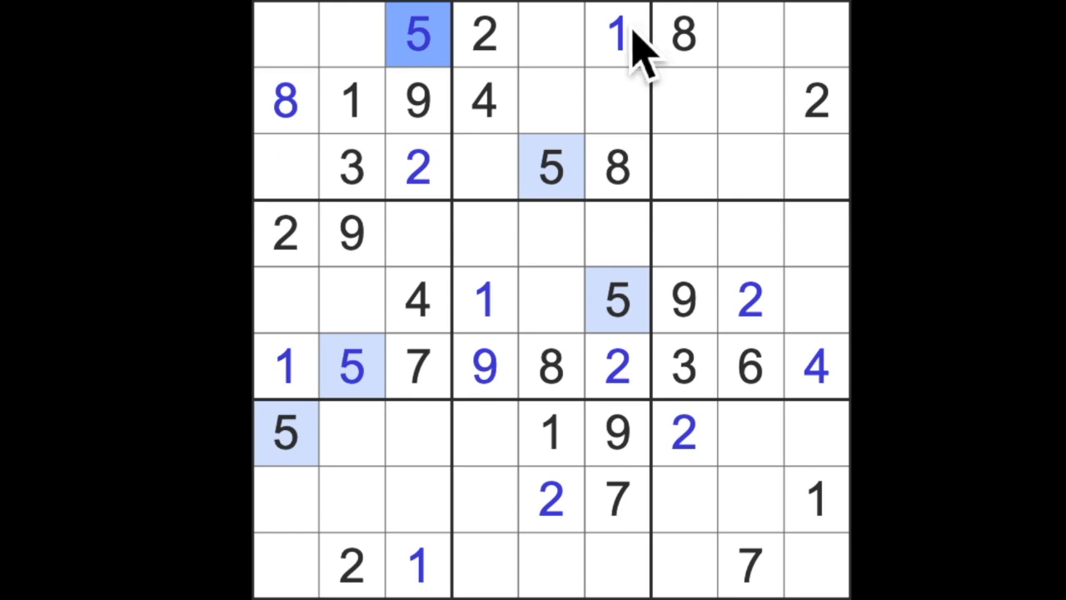
left_click(616, 35)
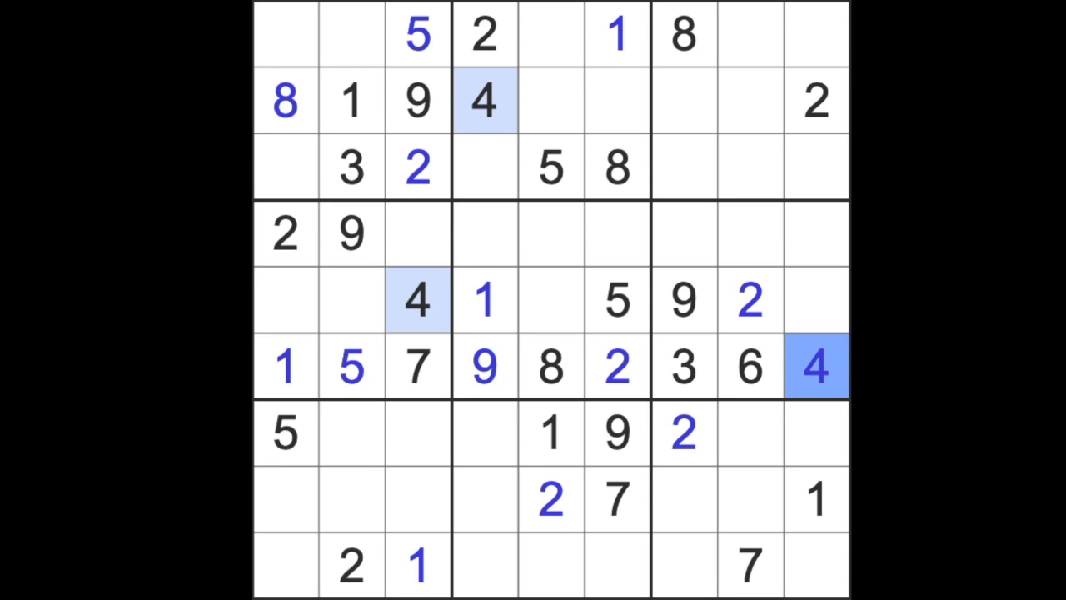
mouse_move(812, 288)
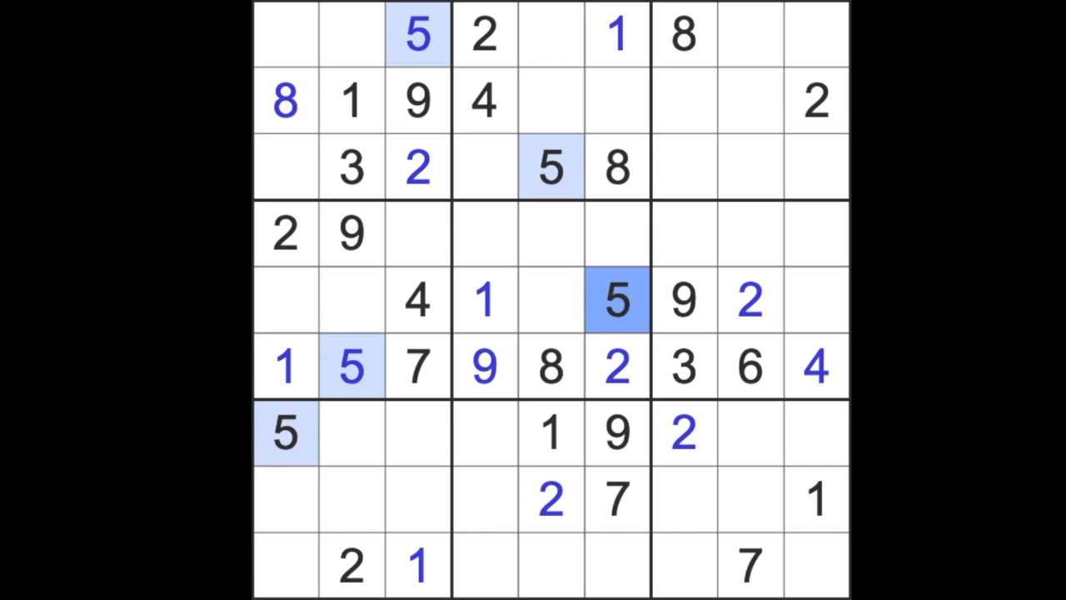
left_click(749, 366)
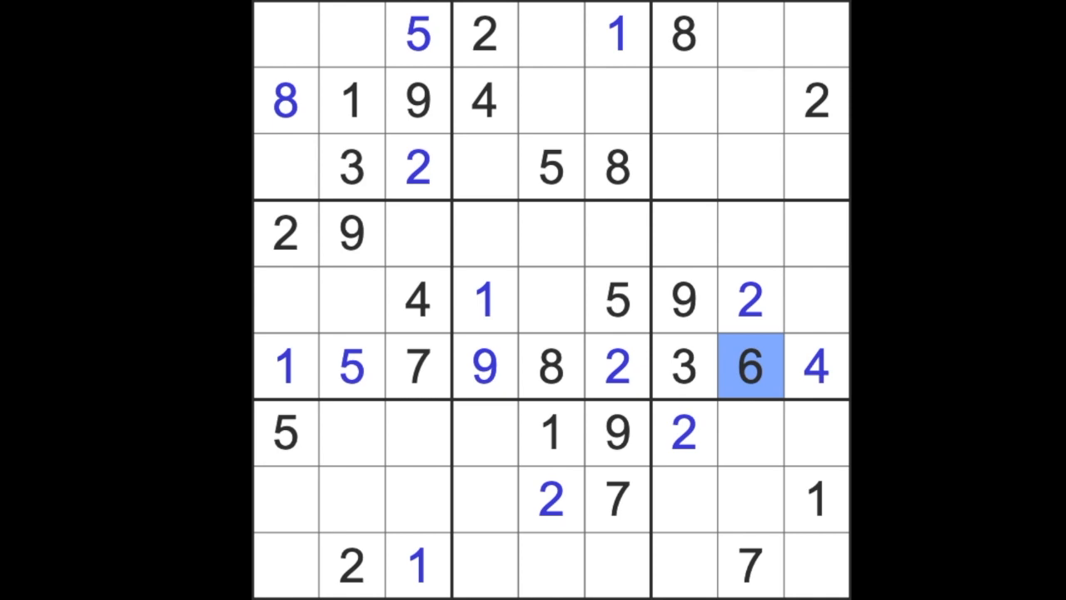
mouse_move(679, 449)
type("7")
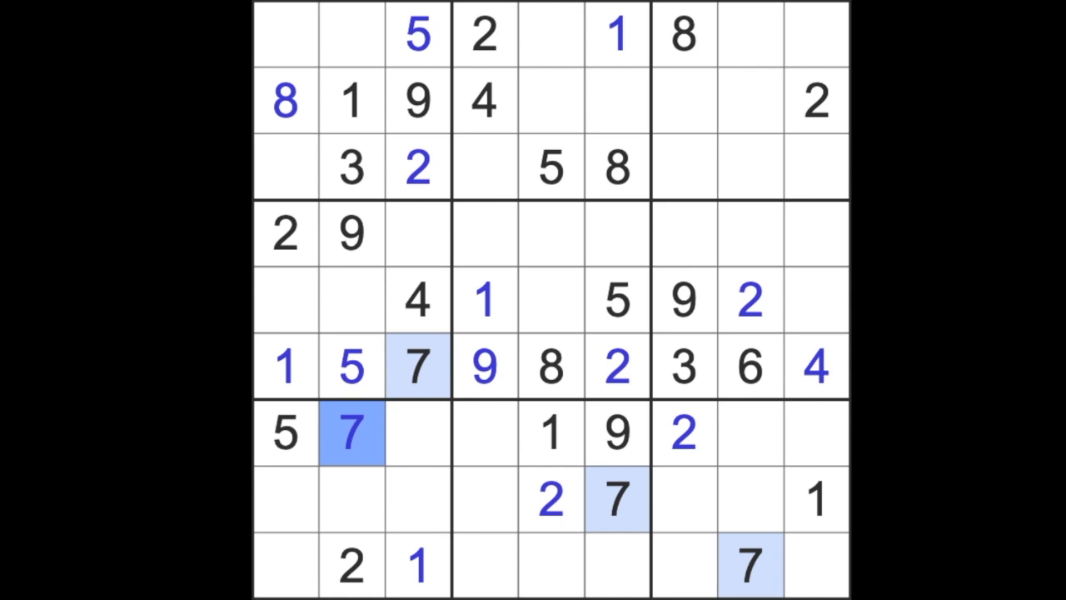
Highlight all placed 8s to check where they sit in the grid
left_click(550, 366)
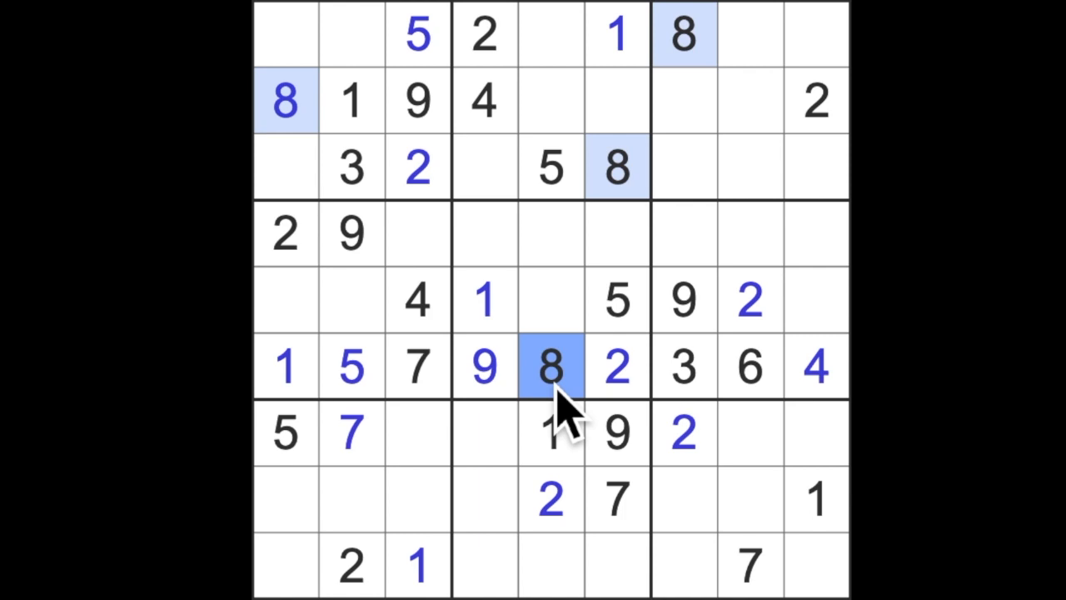
mouse_move(570, 420)
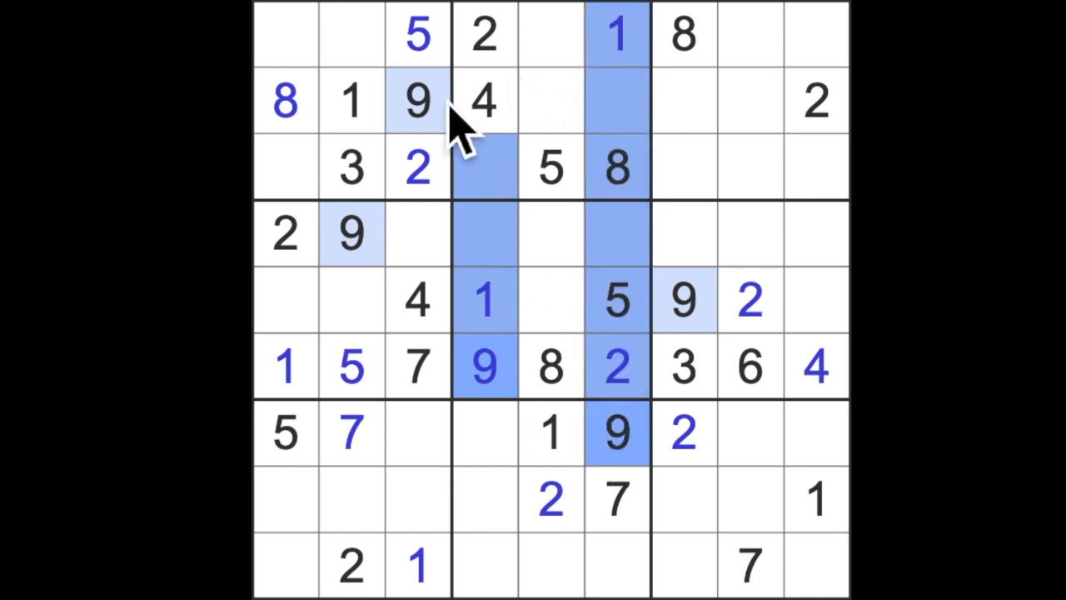
Enter a 9 at row 1, column 5, then highlight the placed 4s
left_click(549, 34)
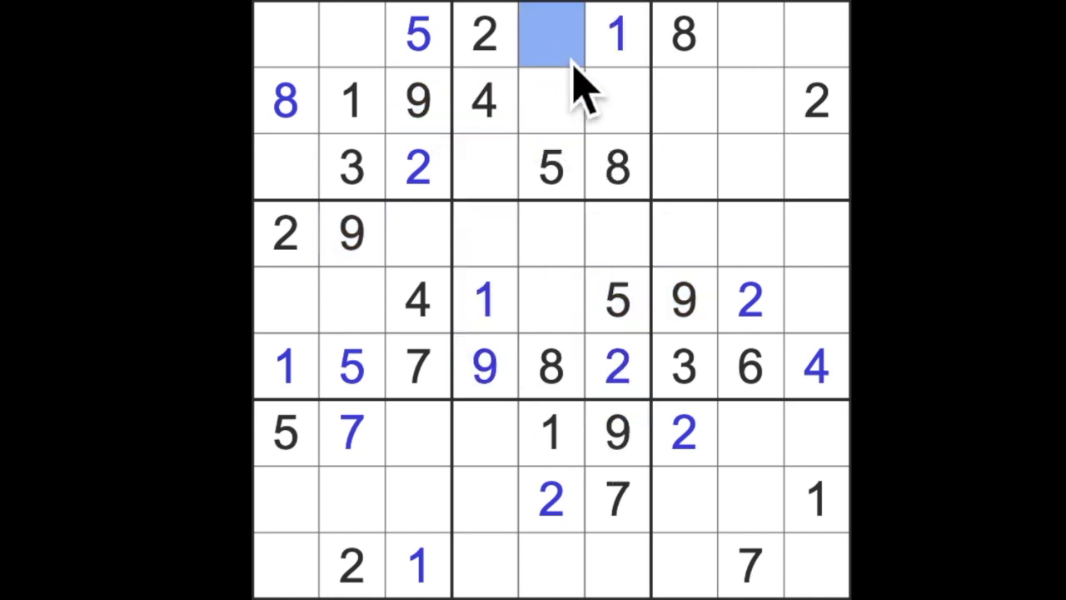
type("9")
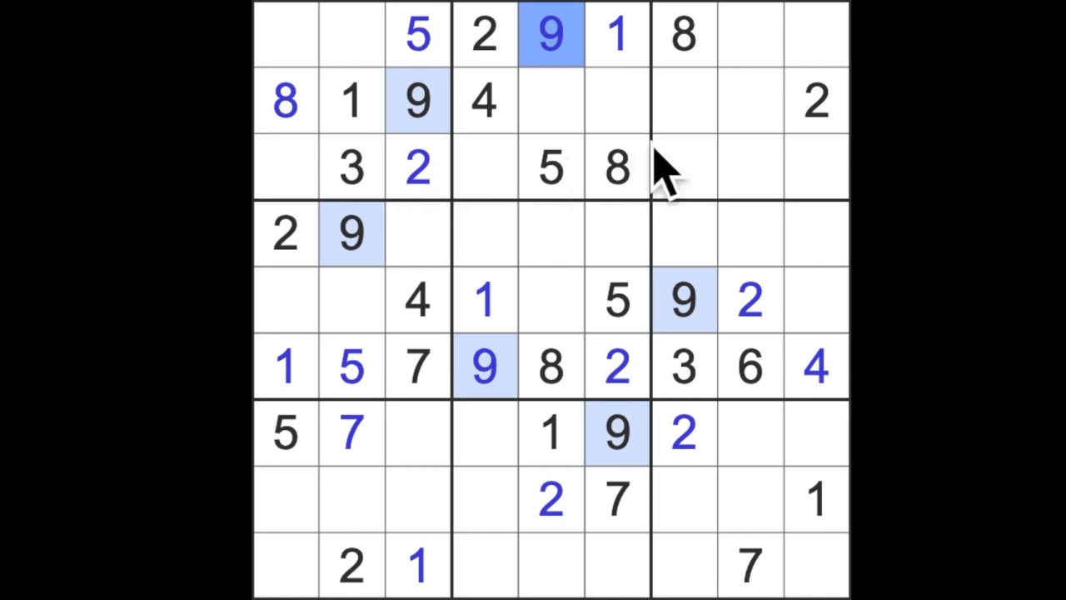
mouse_move(696, 171)
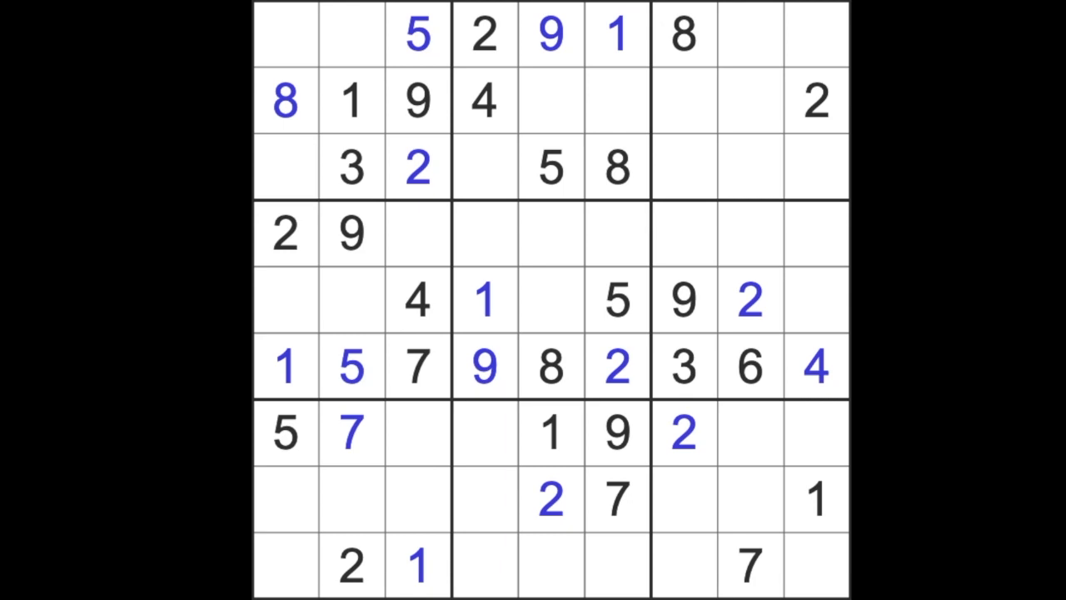
left_click(485, 99)
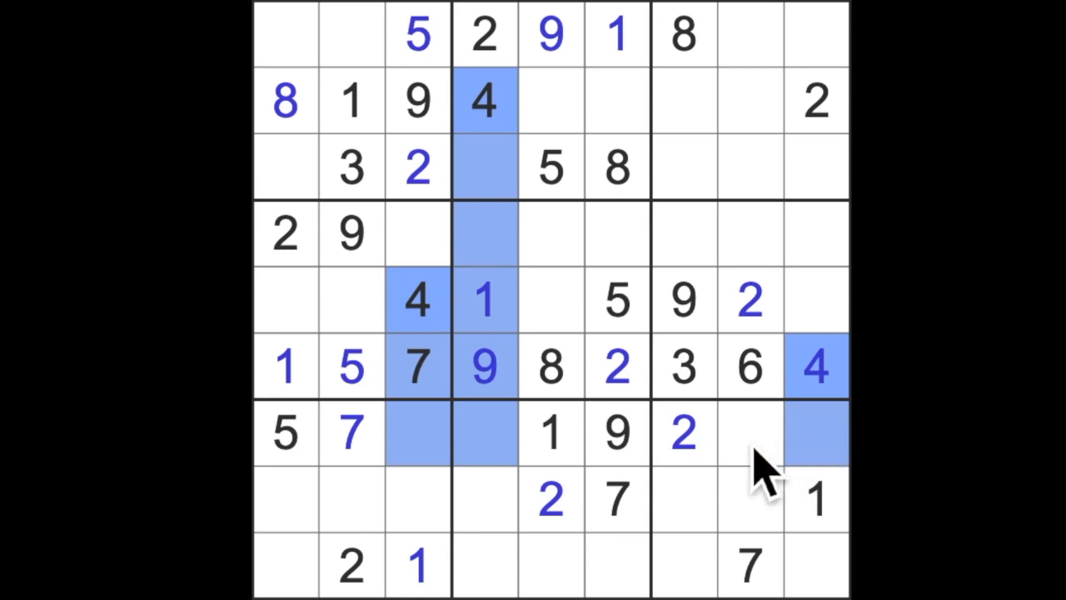
left_click(750, 433)
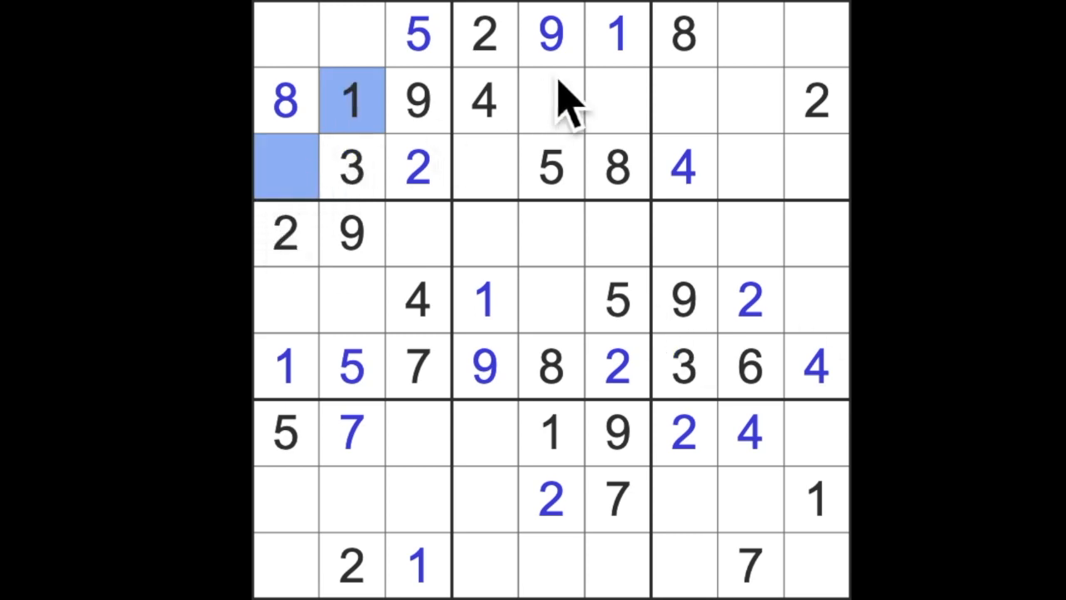
Highlight the existing 1s and enter a 1 at row 4, column 7
left_click(351, 99)
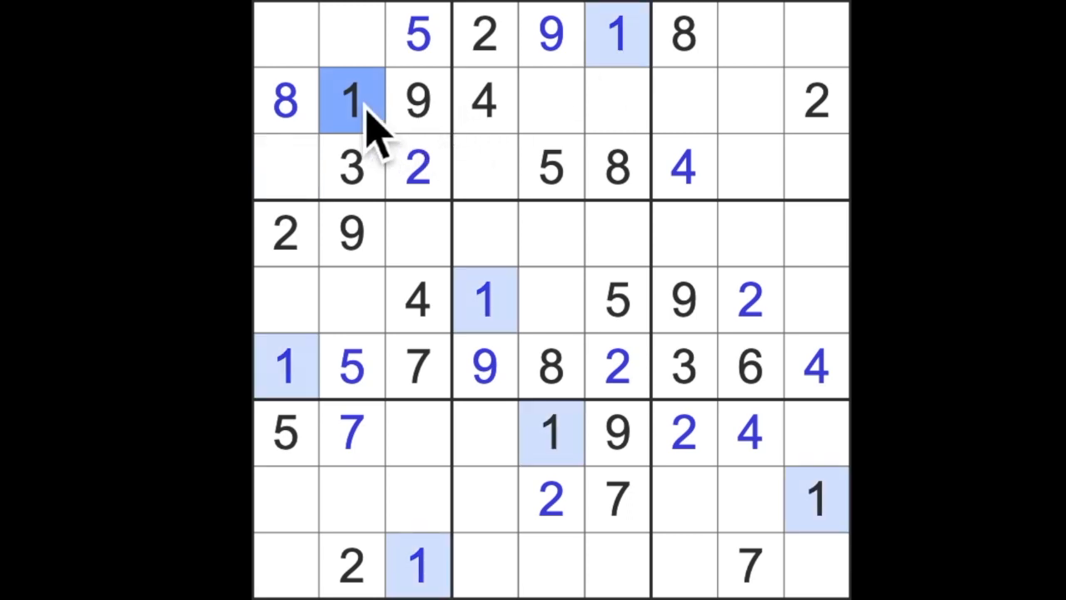
left_click(816, 498)
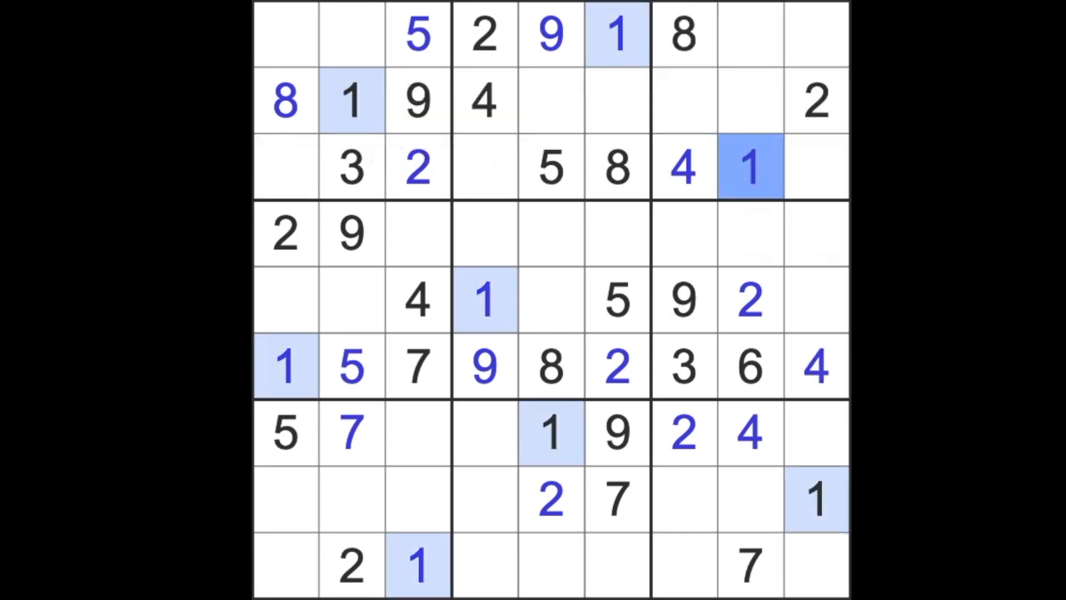
left_click(816, 498)
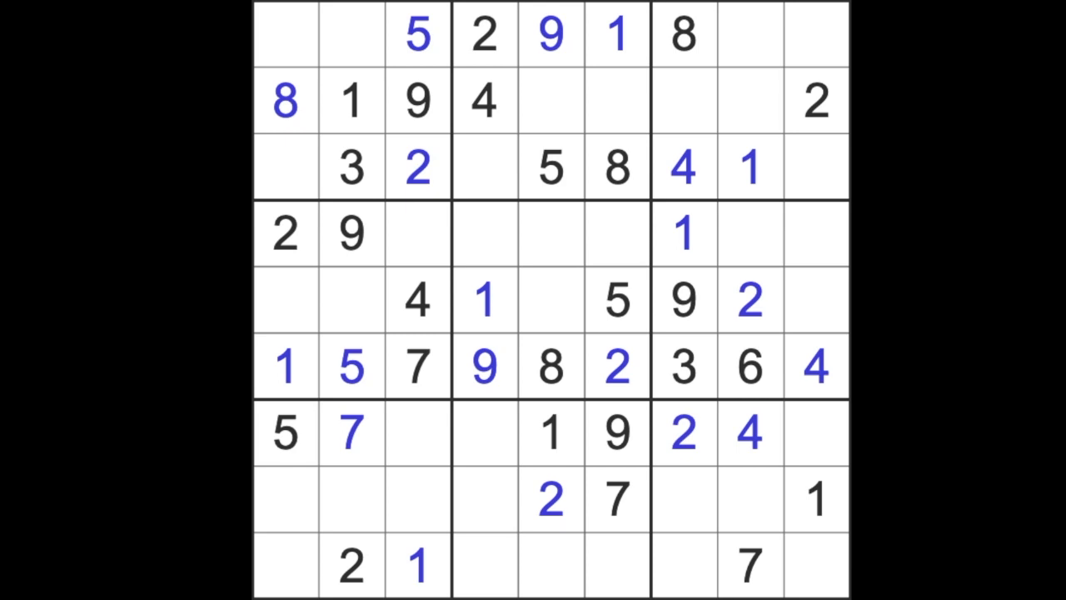
left_click(748, 565)
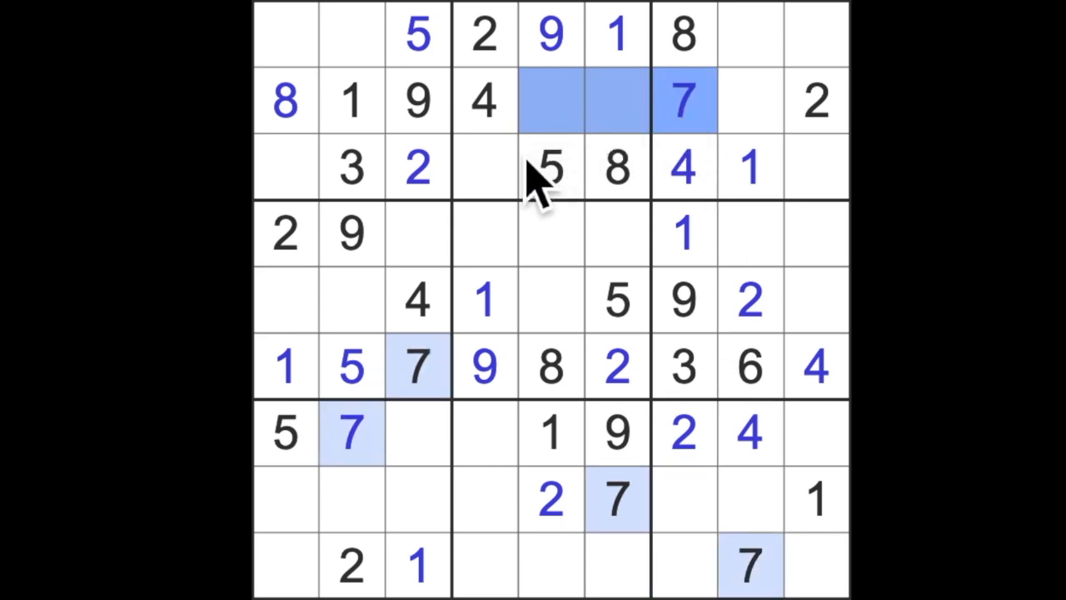
Place 7s at r3c4 and r1c1, and a 4 in the top-left box
left_click(484, 167)
type("7")
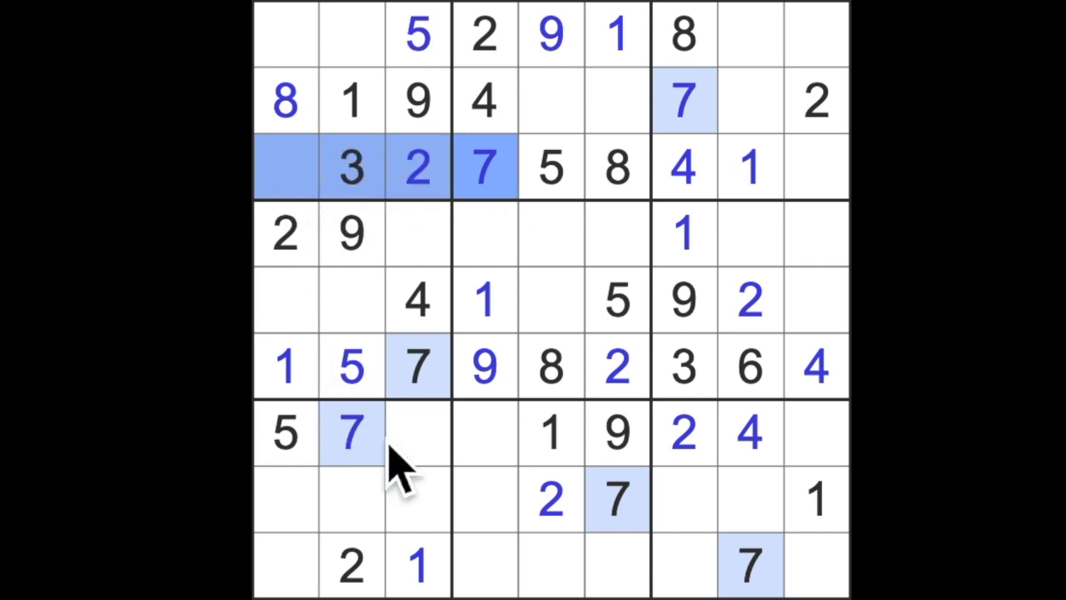
left_click(283, 33)
type("7")
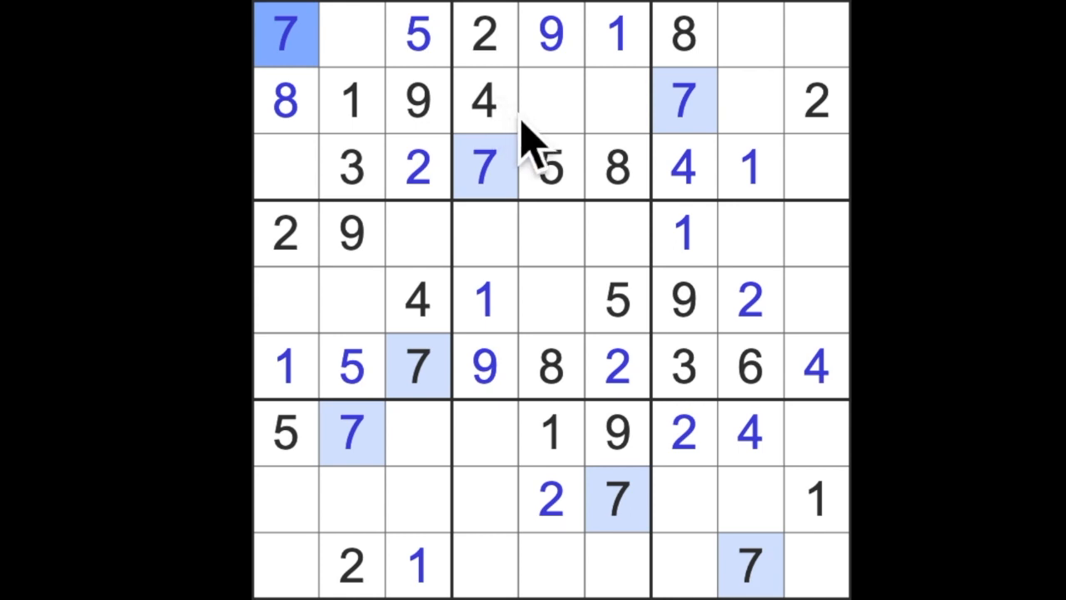
left_click(351, 33)
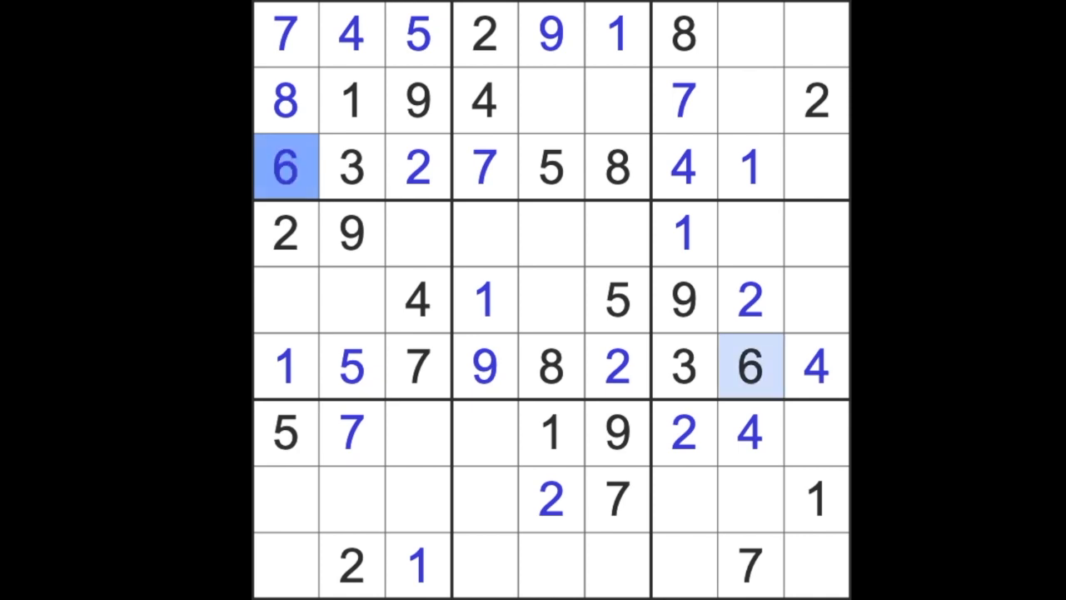
left_click(816, 166)
type("9")
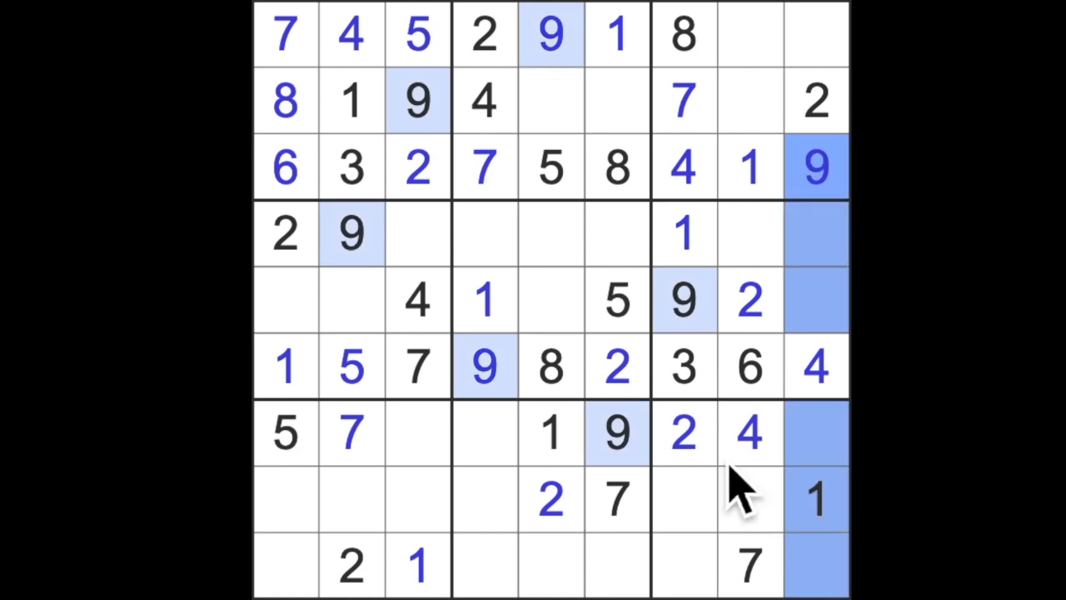
Place 9s at row 8, column 8 and row 9, column 1
left_click(746, 498)
type("9")
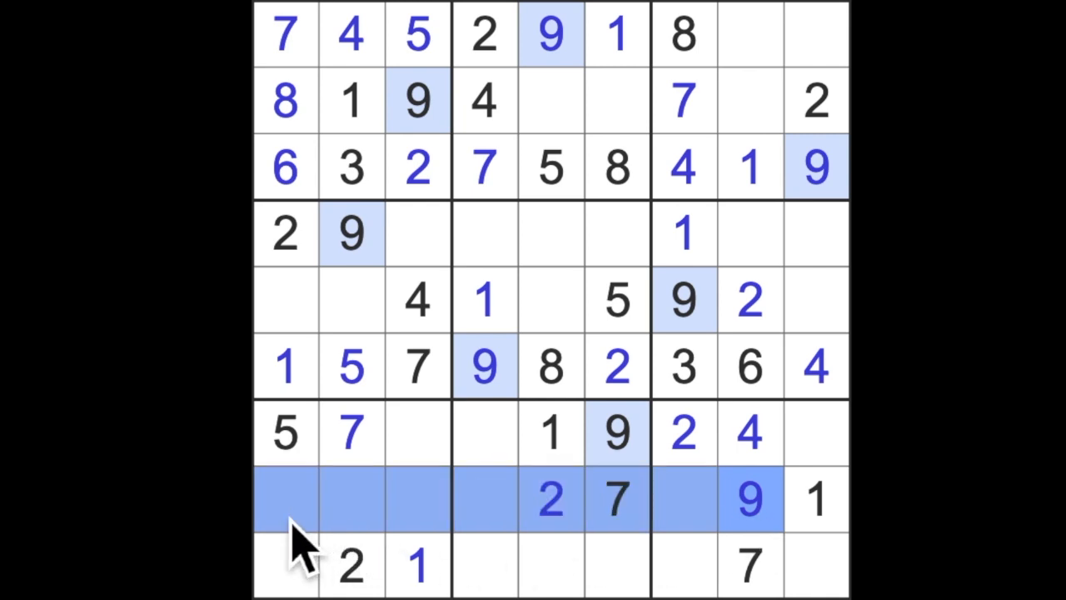
left_click(285, 562)
type("9")
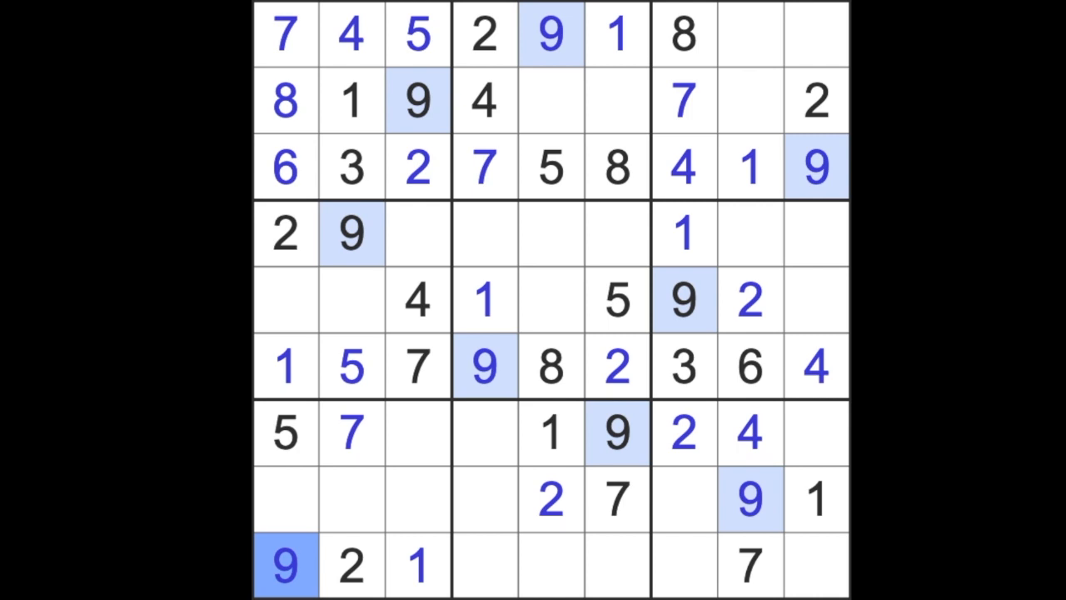
mouse_move(317, 150)
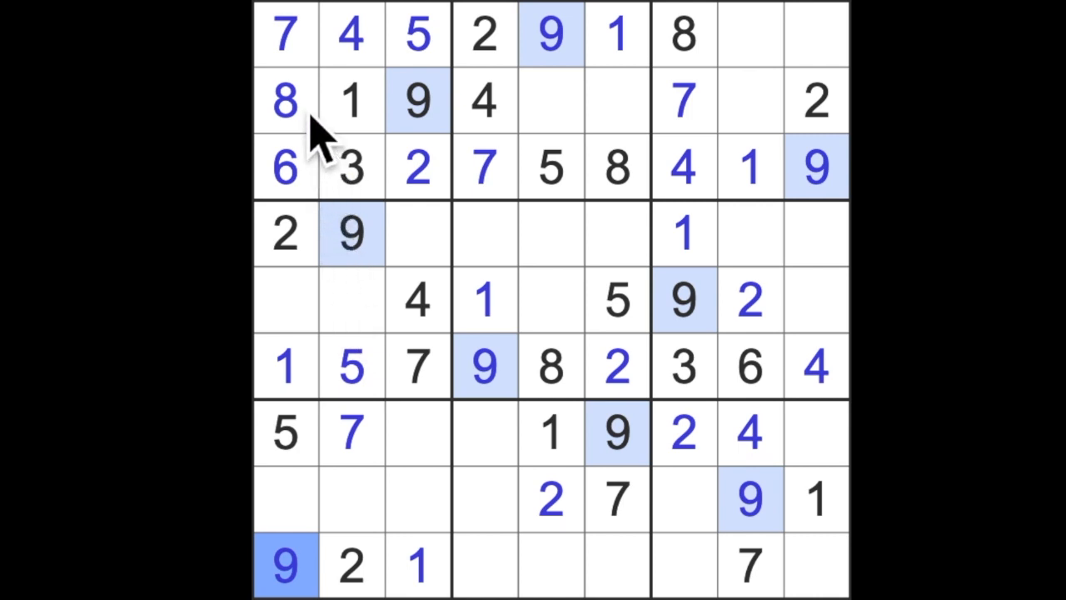
left_click(285, 299)
type("3")
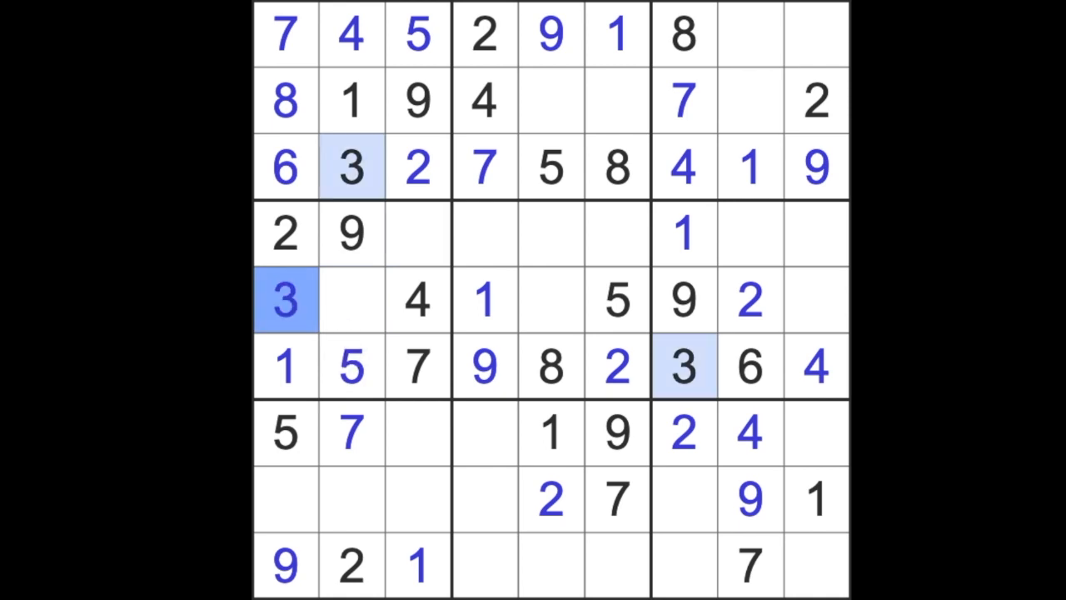
Enter a 4 at row 8, column 1
left_click(285, 500)
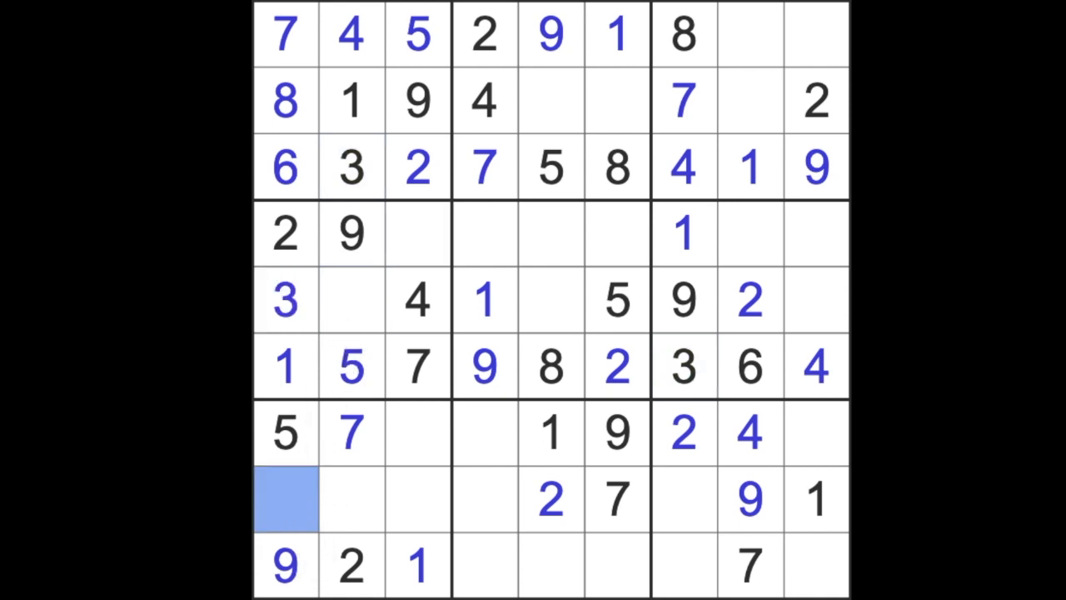
left_click(284, 500)
type("4")
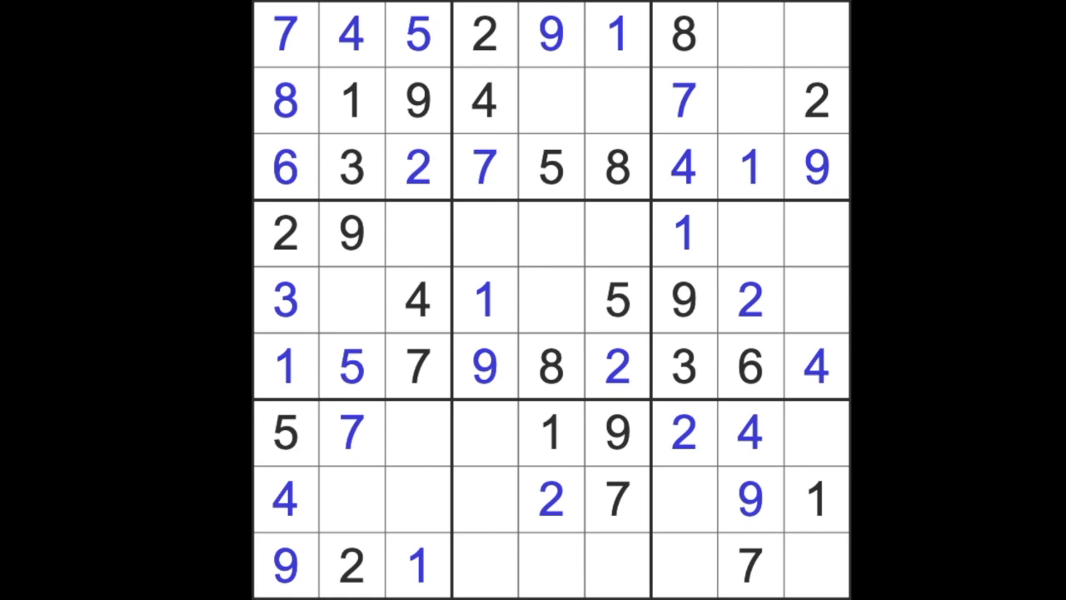
left_click(749, 100)
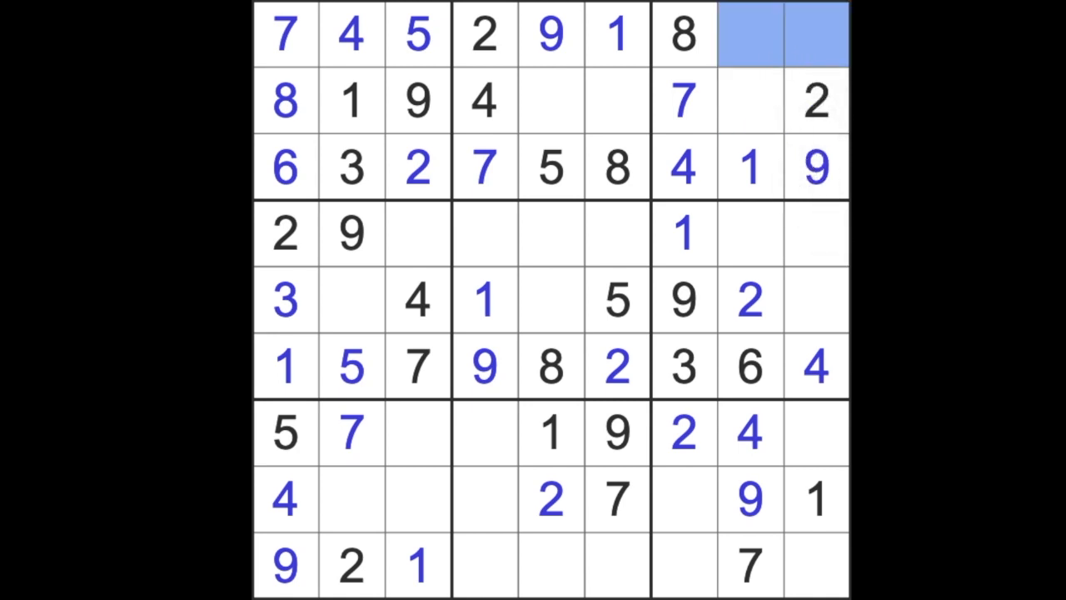
mouse_move(512, 87)
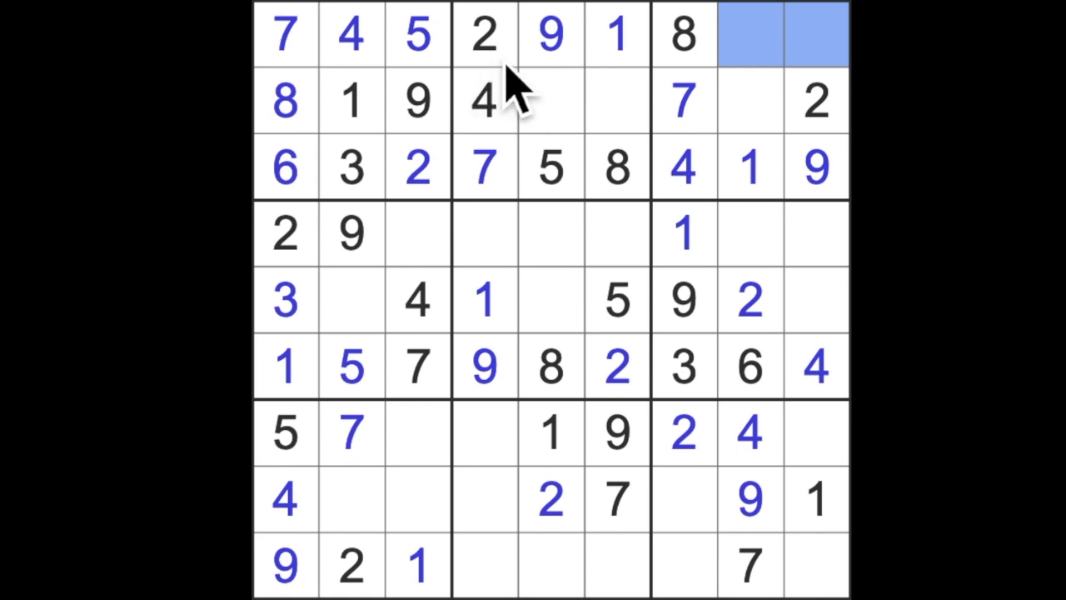
mouse_move(770, 379)
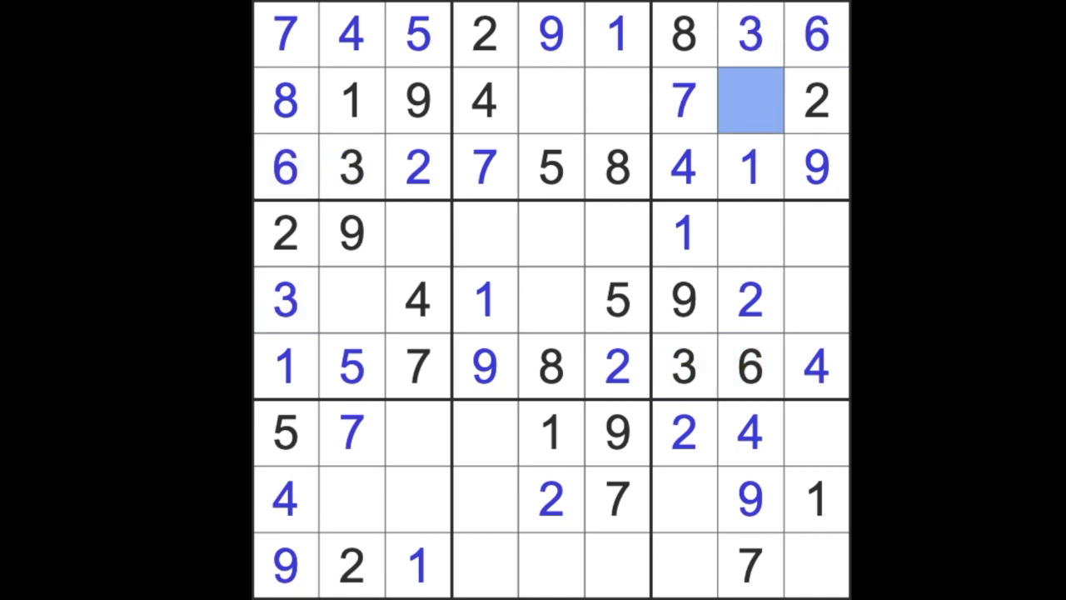
Enter a 5 at r2c8, 8s at r4c8 and in row 5, and 6s at r4c3 and r8c2
left_click(750, 100)
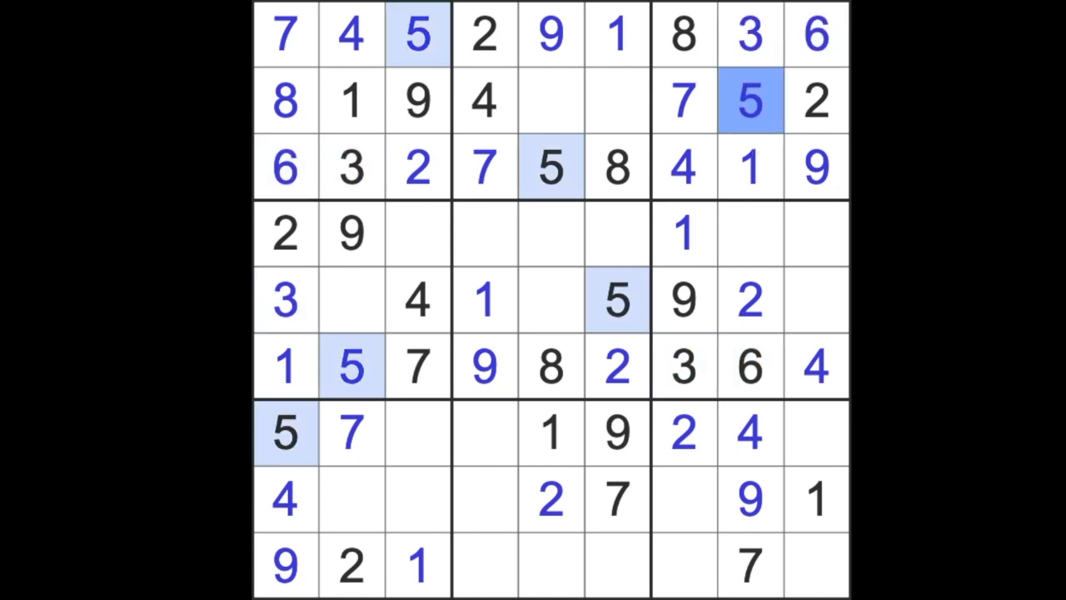
left_click(749, 233)
type("8")
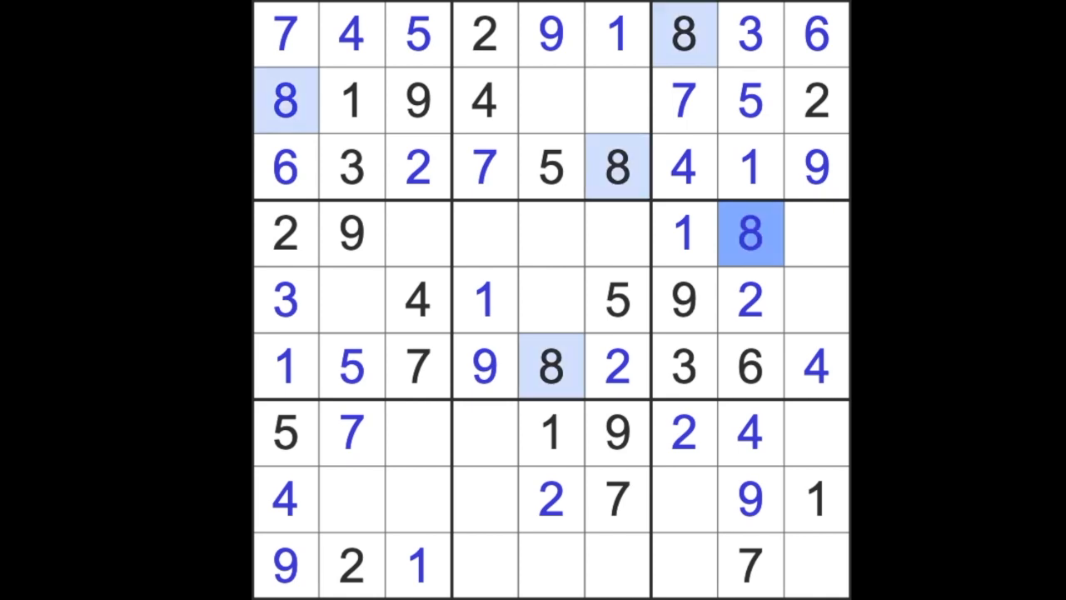
left_click(416, 234)
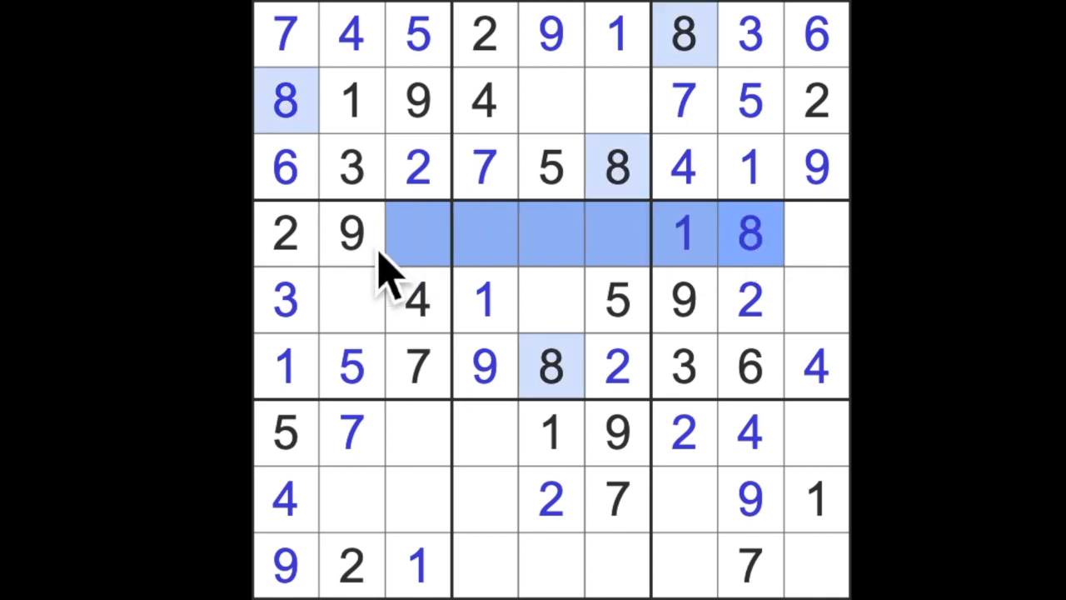
left_click(349, 299)
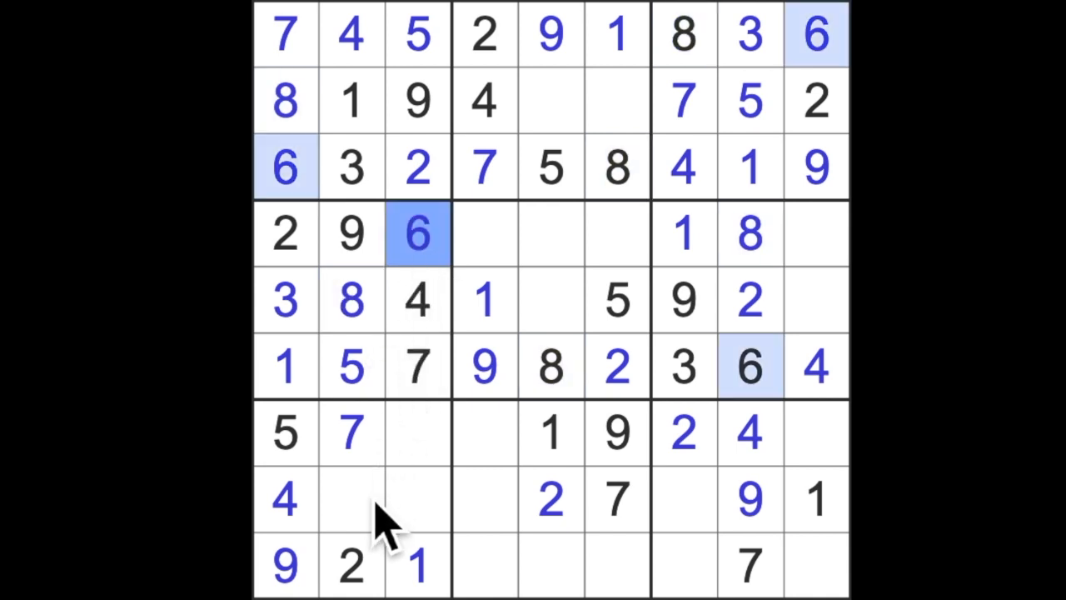
left_click(350, 499)
type("6")
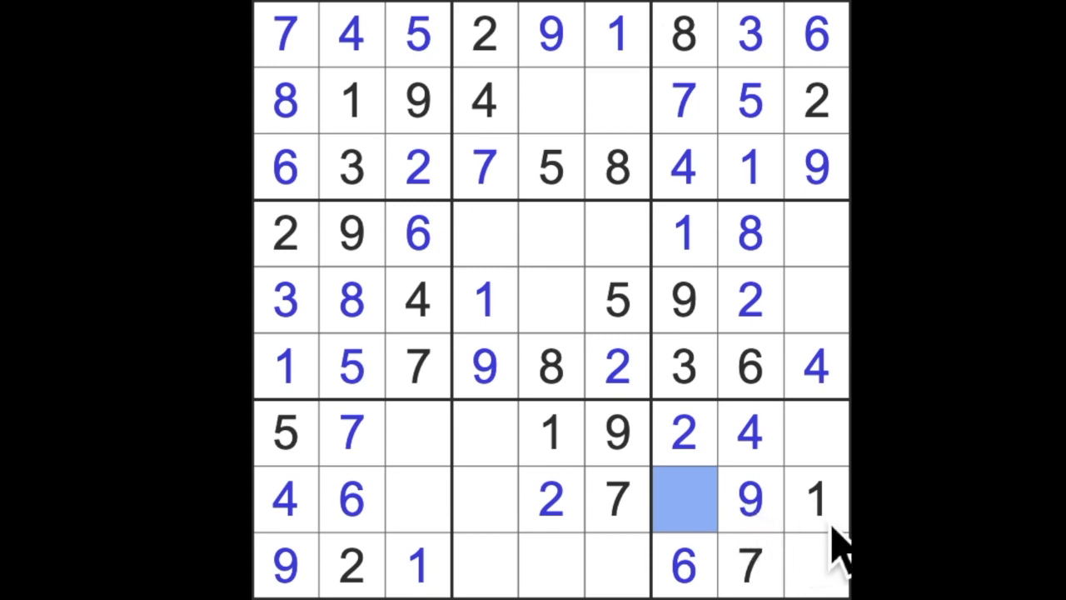
Enter 5 in row 8, column 7 and select the next empty cell
left_click(683, 498)
type("5")
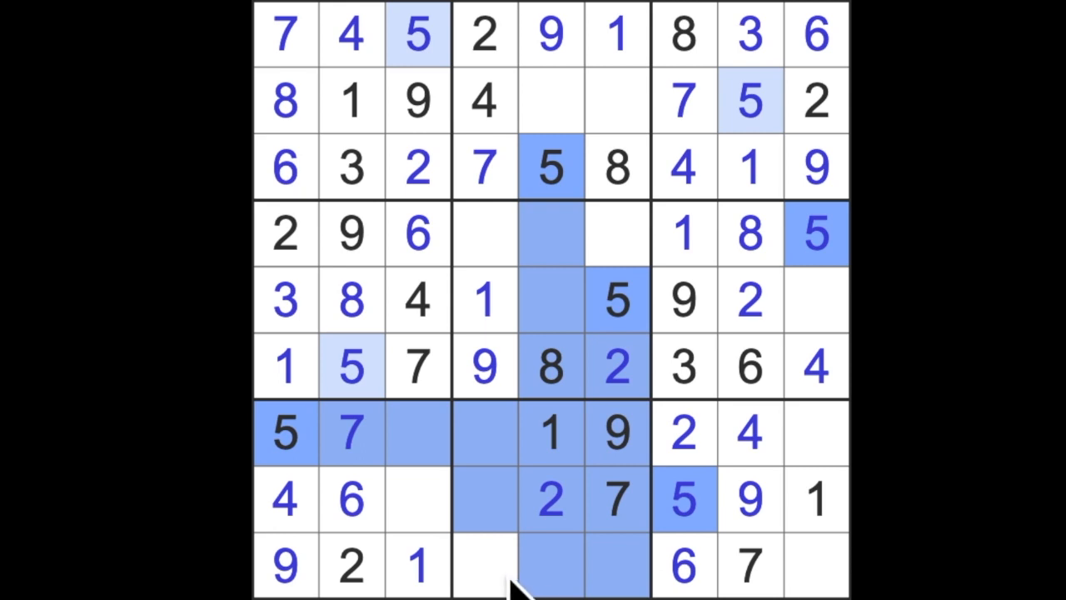
left_click(483, 564)
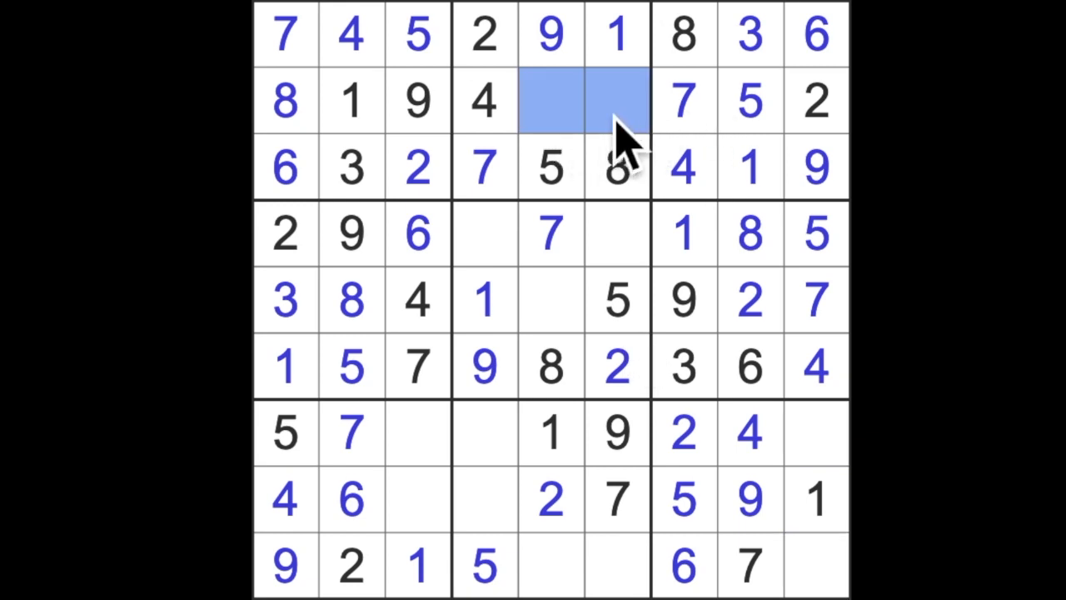
mouse_move(712, 254)
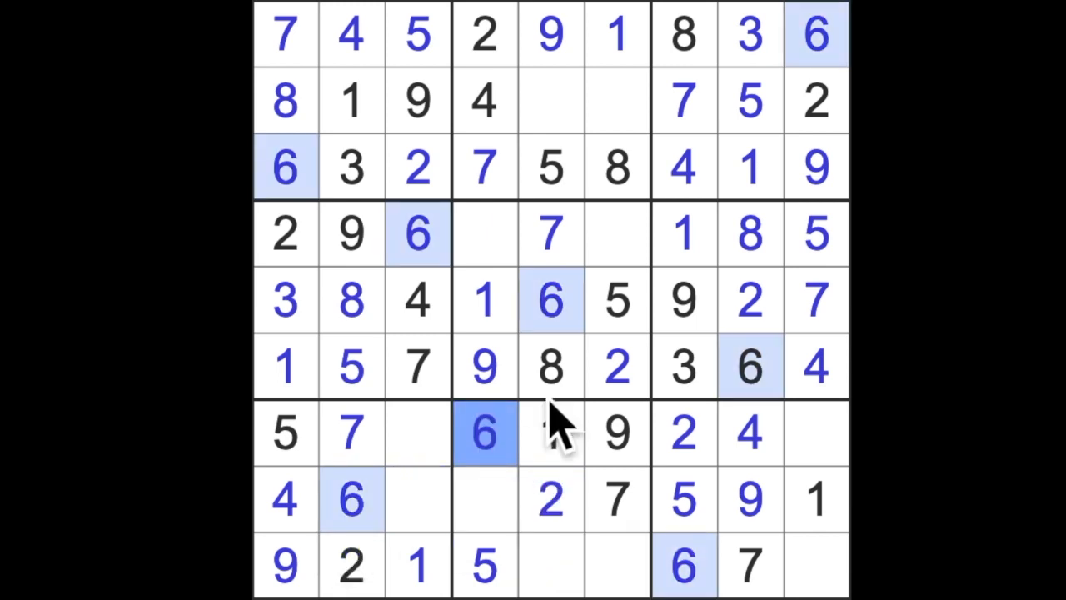
Fill row 2, column 6, enter a 3, and select row 7, column 3 for an 8
left_click(616, 100)
type("6")
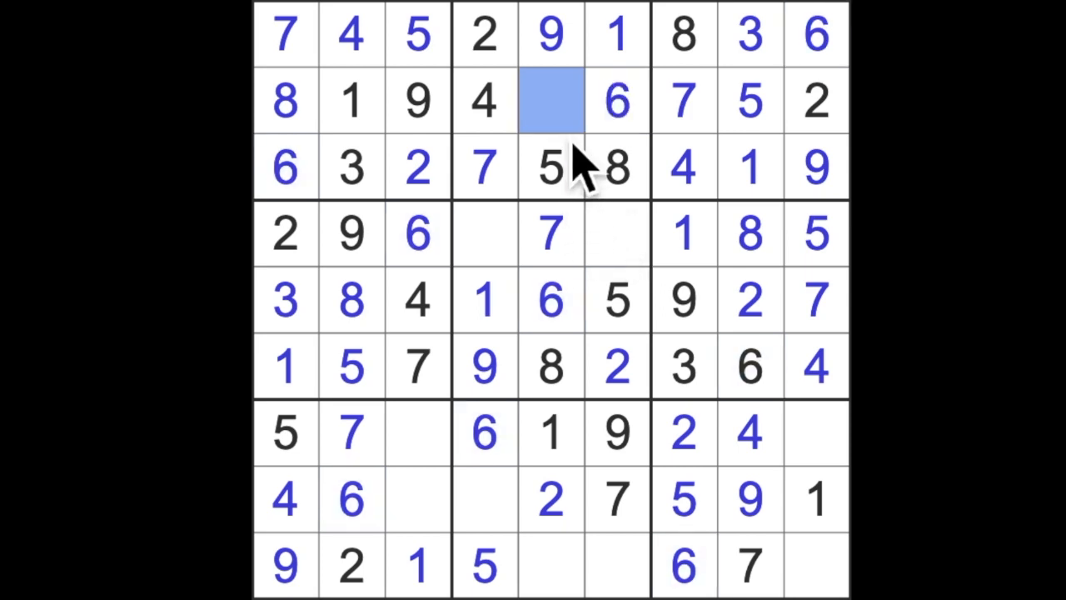
type("3")
left_click(485, 499)
type("8")
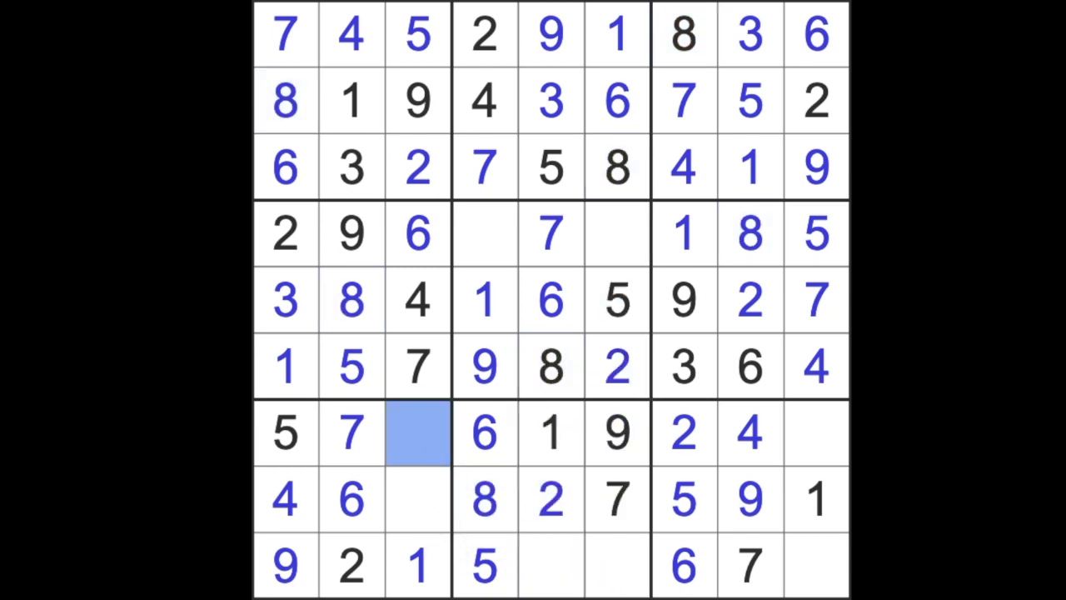
left_click(816, 564)
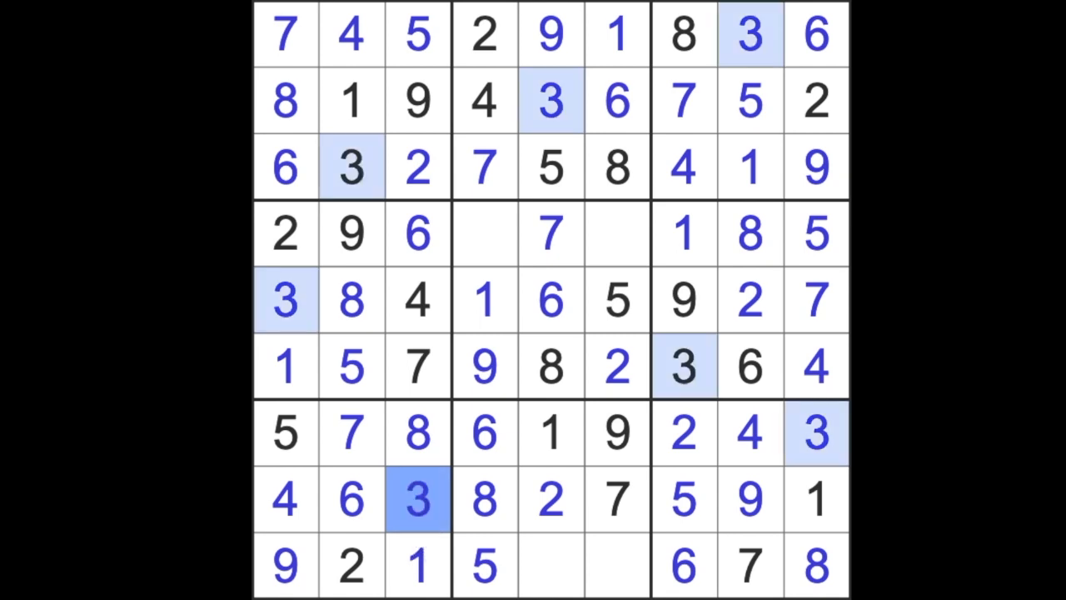
Put a 3 in row 9 column 6, a 4 in row 4 column 6, and select row 9's last empty cell
left_click(617, 565)
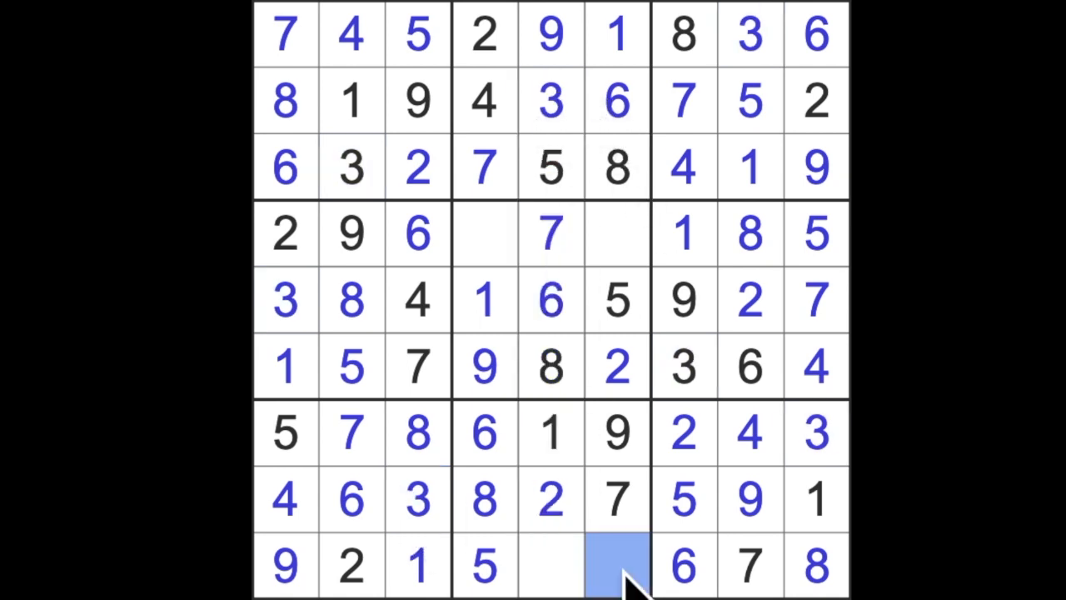
left_click(616, 564)
type("3")
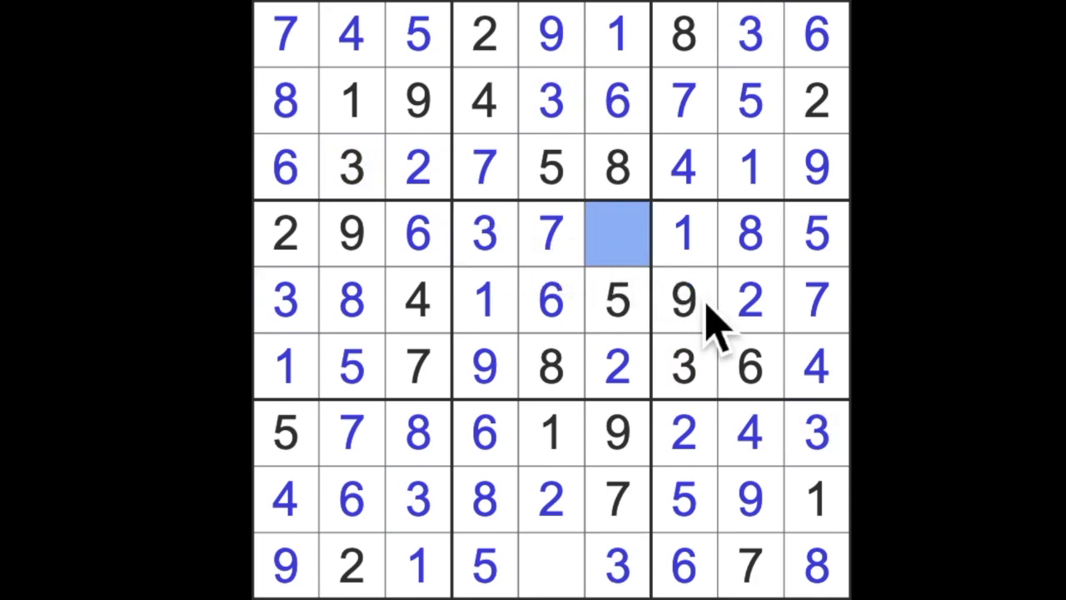
left_click(550, 565)
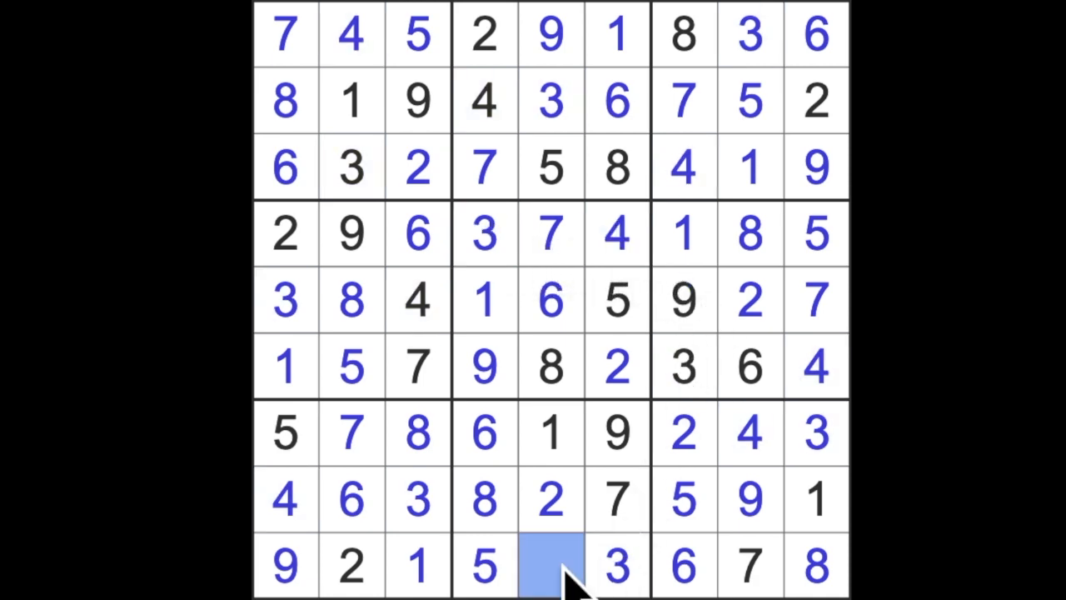